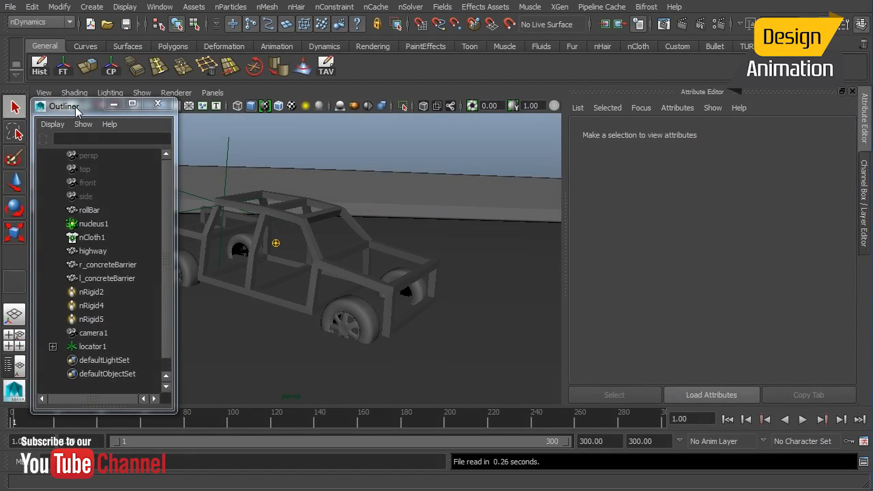
# Scrub the truck animation, then select the rollBar cage and view the truck up close.
pyautogui.moveTo(72, 105); pyautogui.dragTo(65, 96)
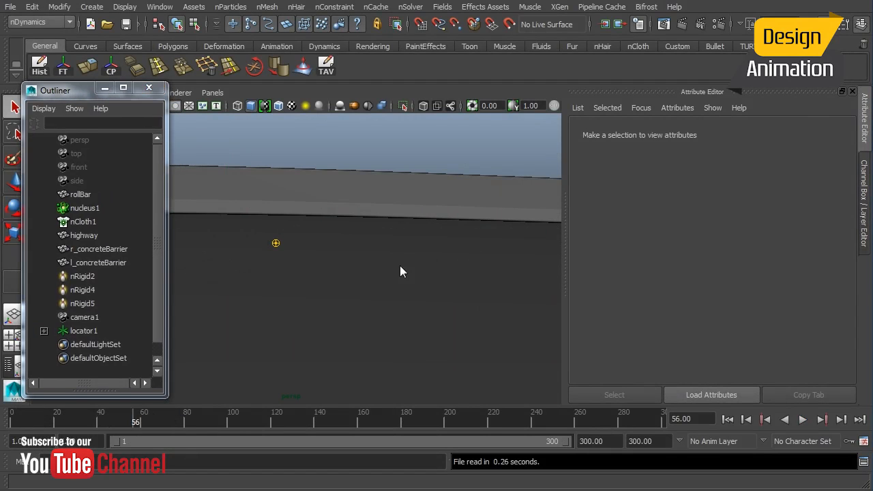
pyautogui.moveTo(403, 272); pyautogui.dragTo(325, 308)
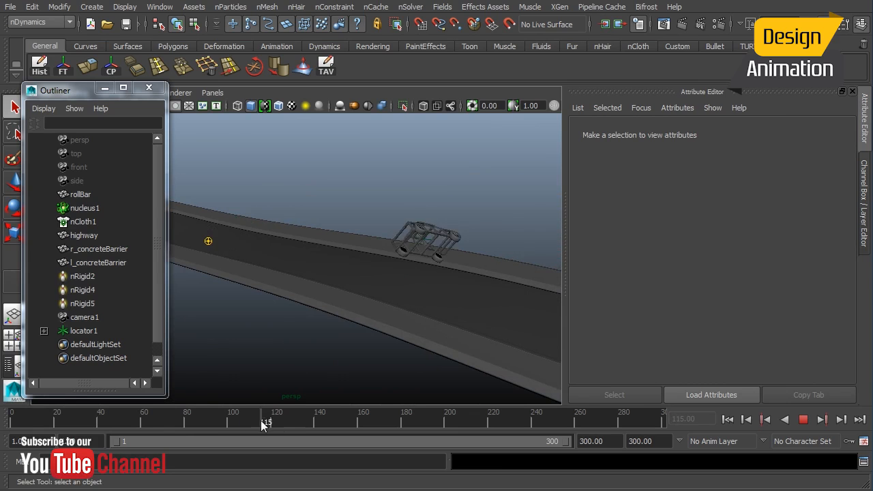
pyautogui.moveTo(266, 423); pyautogui.dragTo(341, 423)
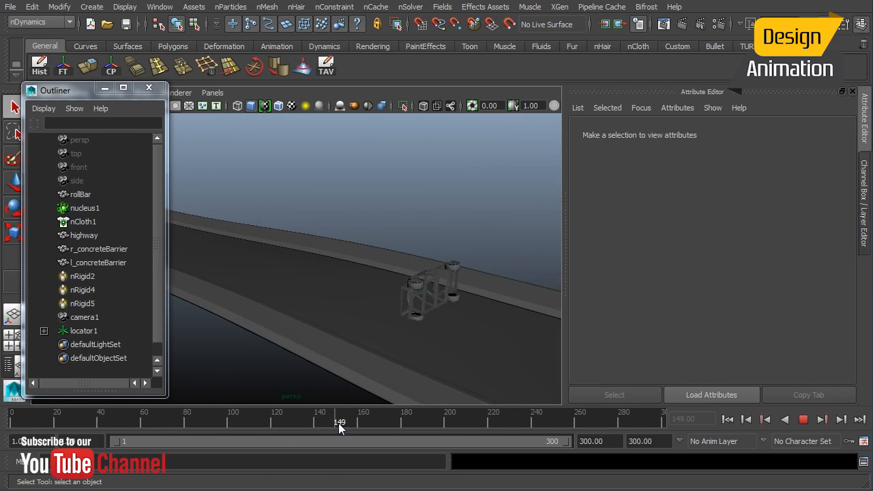
pyautogui.moveTo(340, 421); pyautogui.dragTo(265, 422)
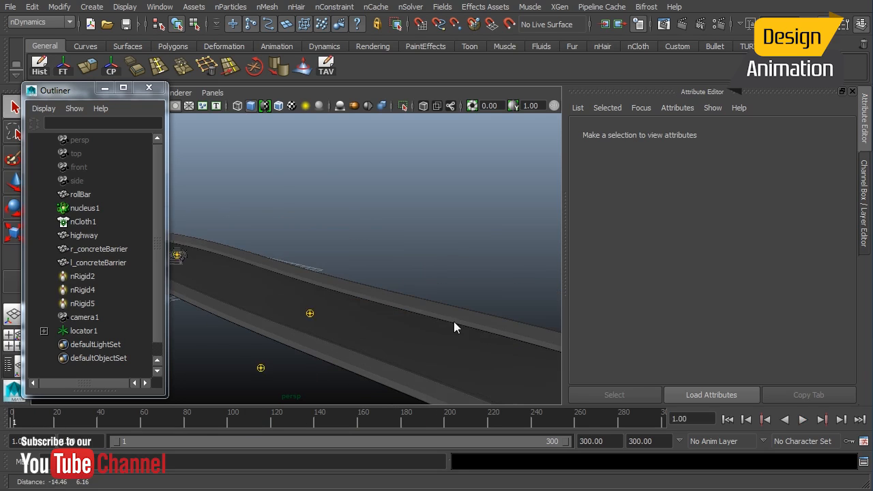
pyautogui.click(81, 194)
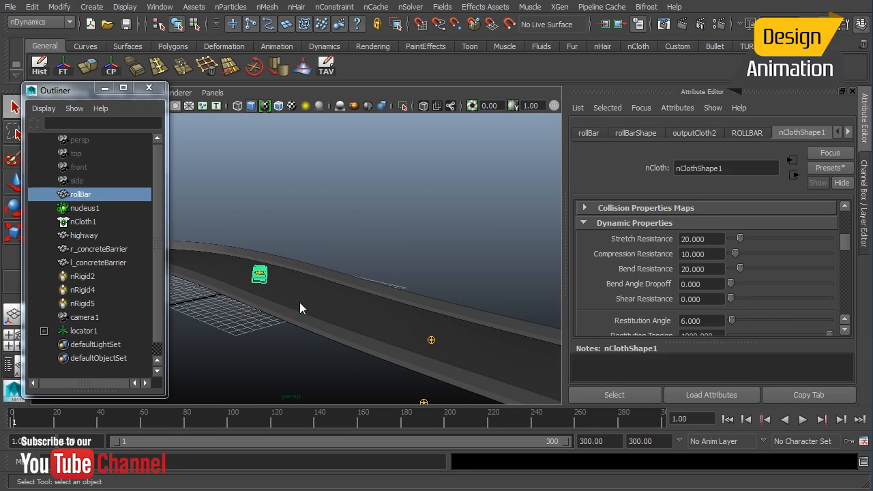
pyautogui.moveTo(300, 273); pyautogui.dragTo(341, 277)
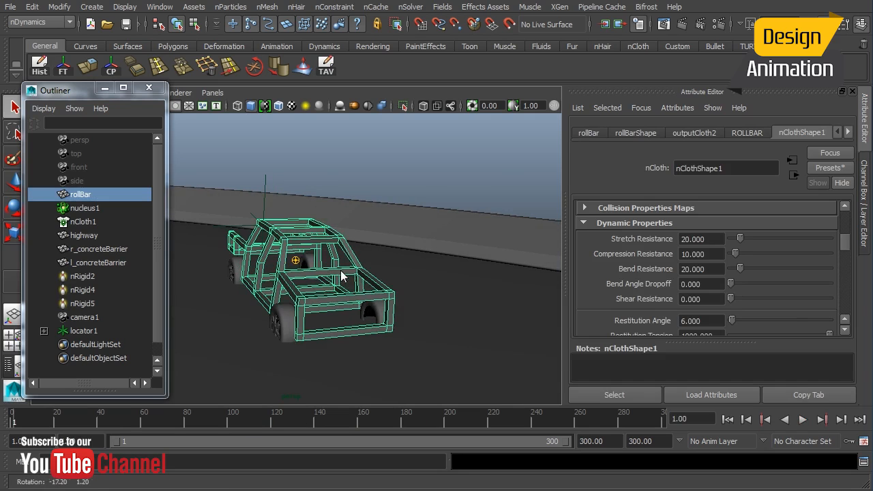
pyautogui.moveTo(321, 276)
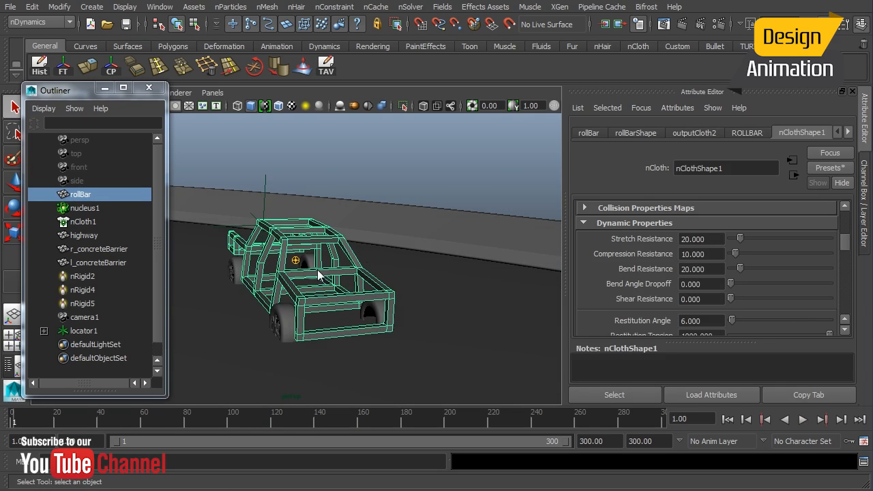
pyautogui.moveTo(379, 234)
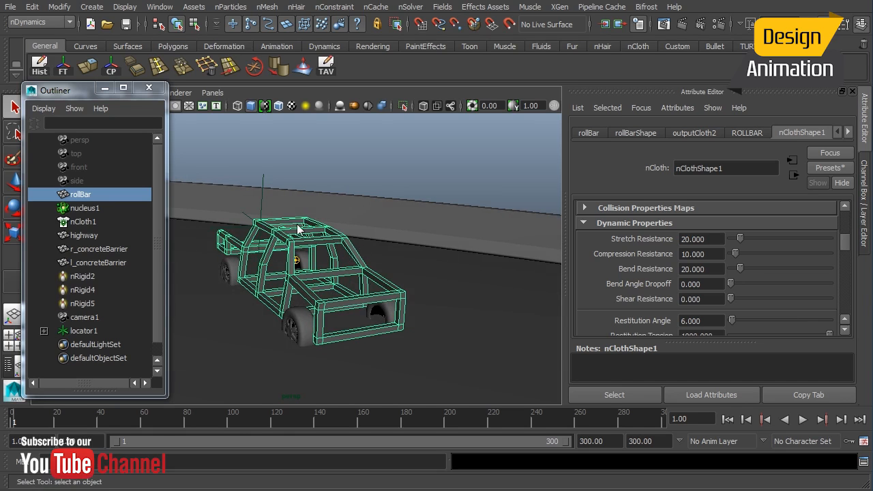
pyautogui.moveTo(374, 268)
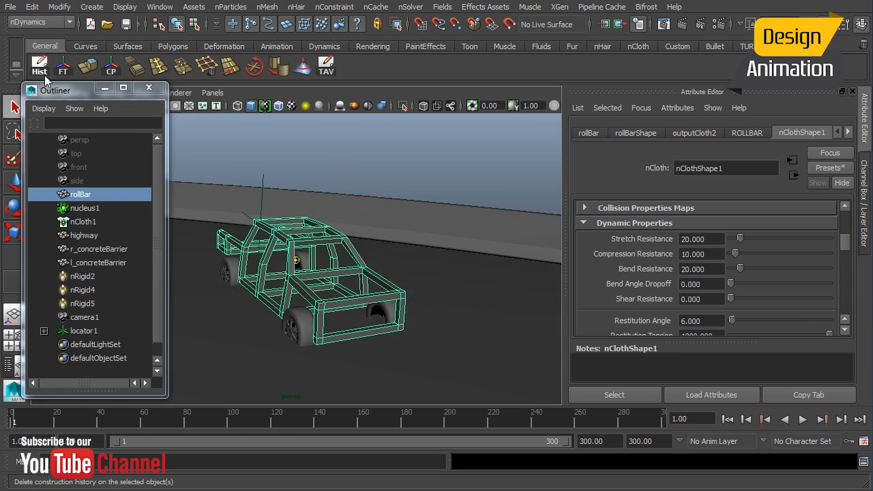
# Open the import browser and enter the TruckParts folder.
pyautogui.click(8, 12)
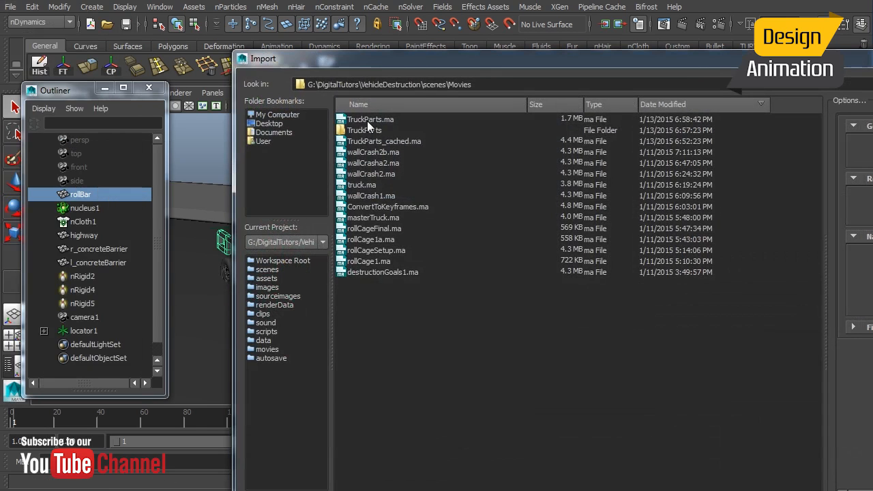
pyautogui.doubleClick(370, 119)
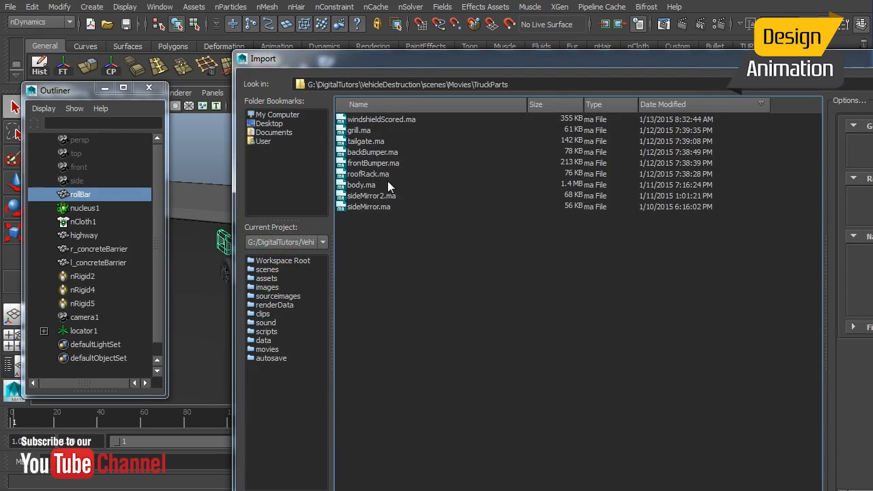
pyautogui.moveTo(370, 186)
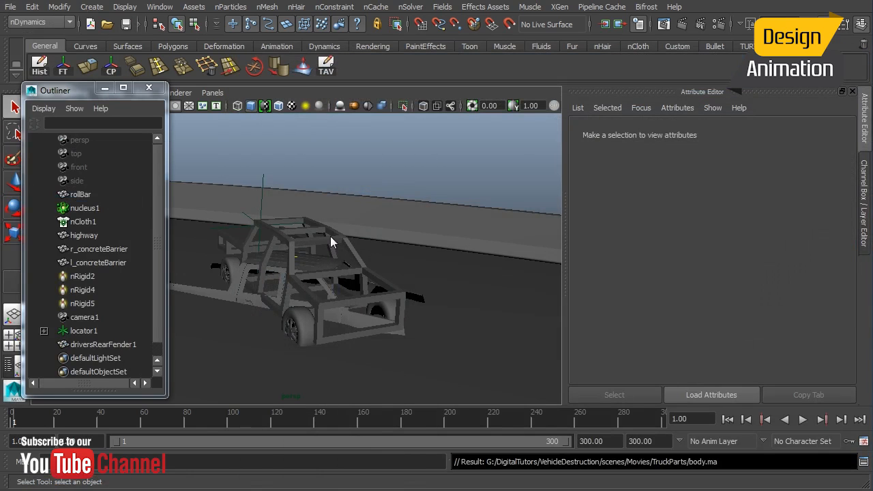
# Select the imported driversRearFender1 mesh, collapse group1, and rename it truckBody.
pyautogui.click(103, 344)
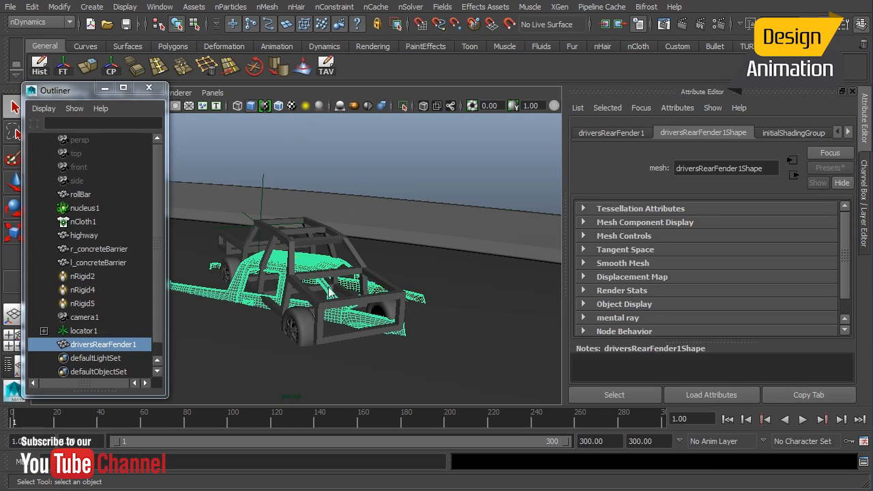
pyautogui.moveTo(273, 296)
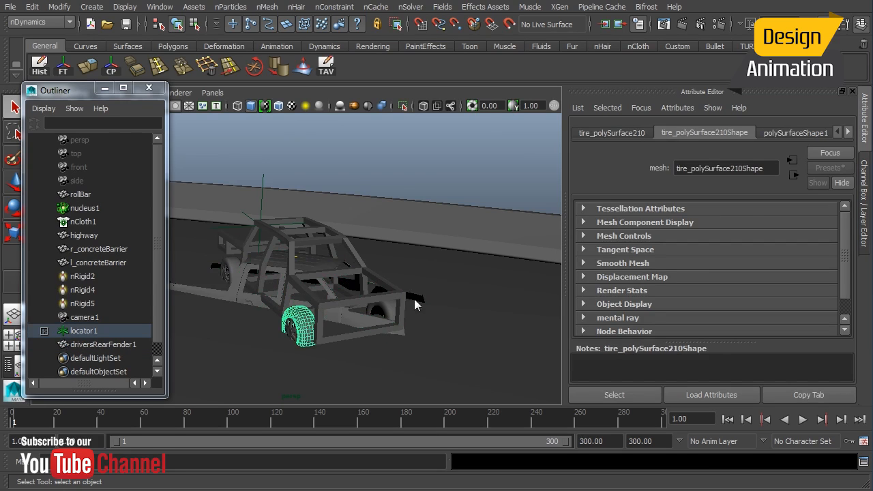
pyautogui.moveTo(235, 302)
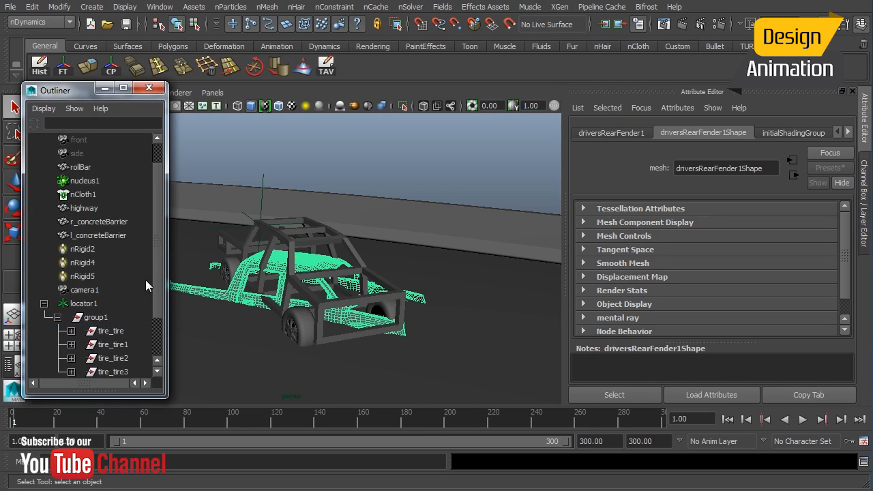
pyautogui.click(95, 263)
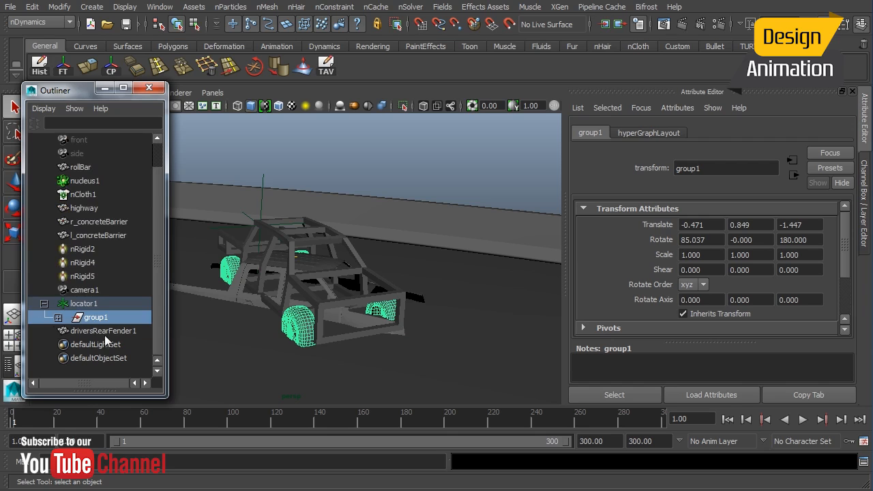
pyautogui.click(103, 331)
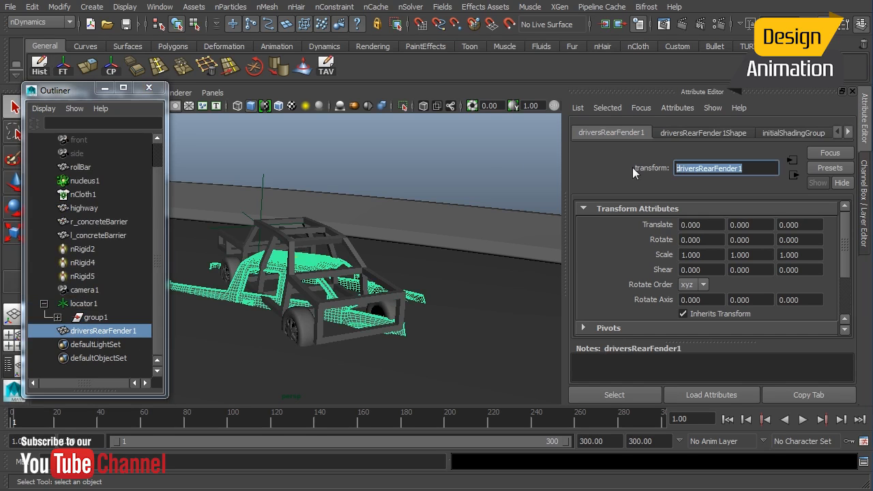
pyautogui.write('truckBody')
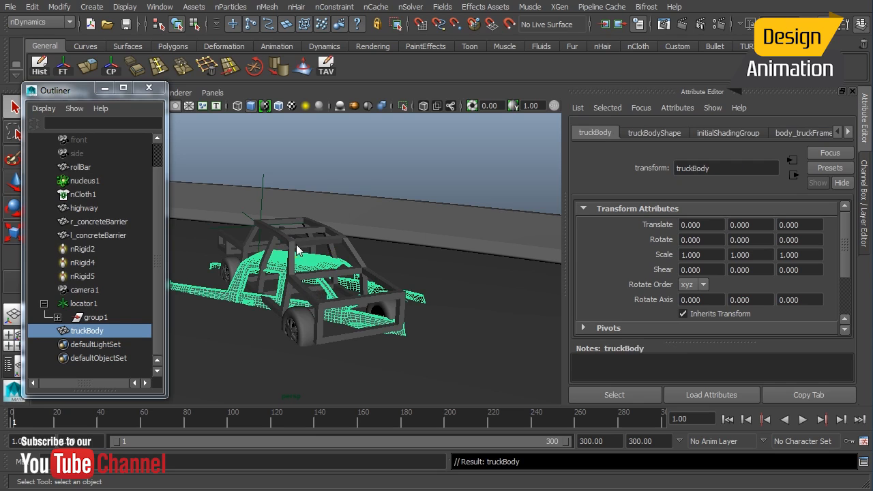
pyautogui.moveTo(867, 177)
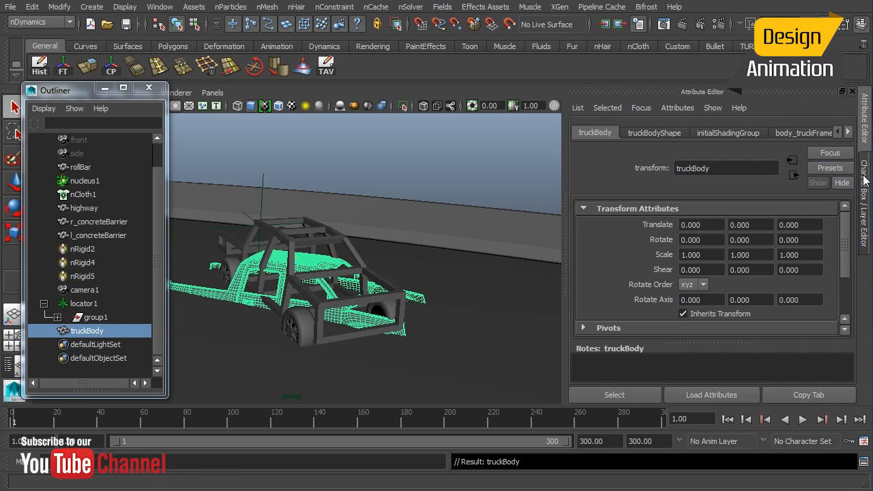
# Show the Channel Box and select rollBar and truckBody together.
pyautogui.click(81, 167)
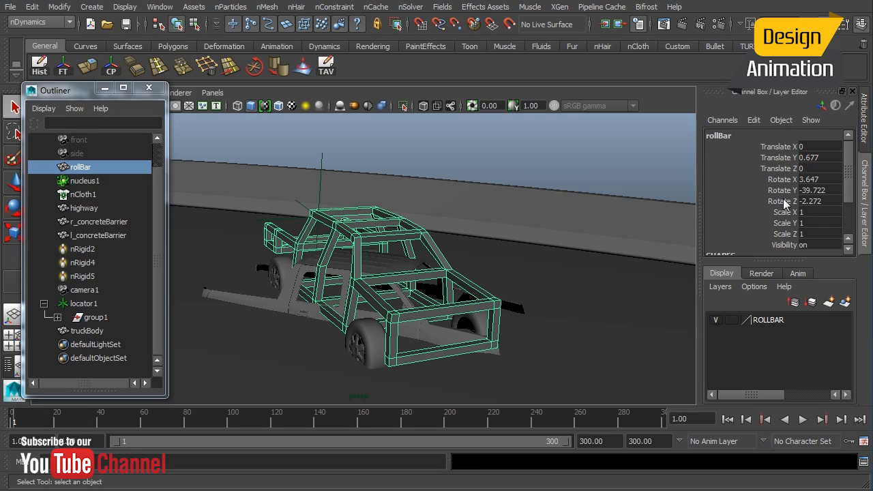
pyautogui.moveTo(304, 276)
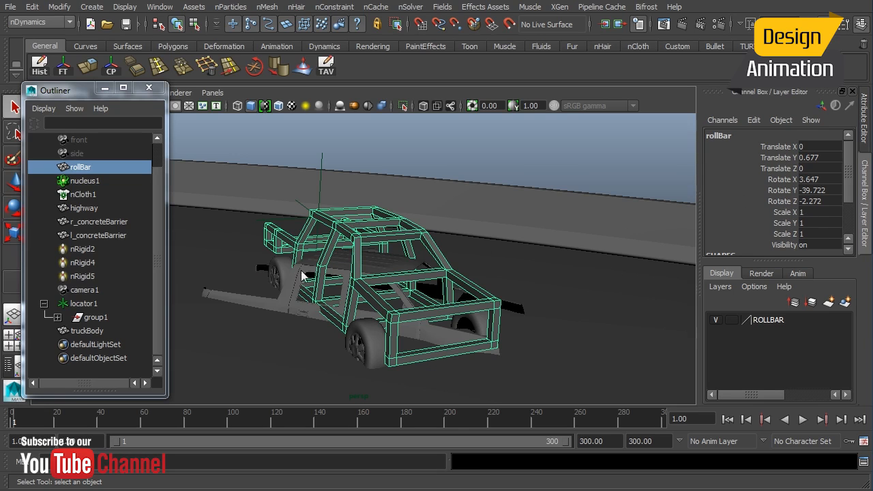
pyautogui.click(86, 330)
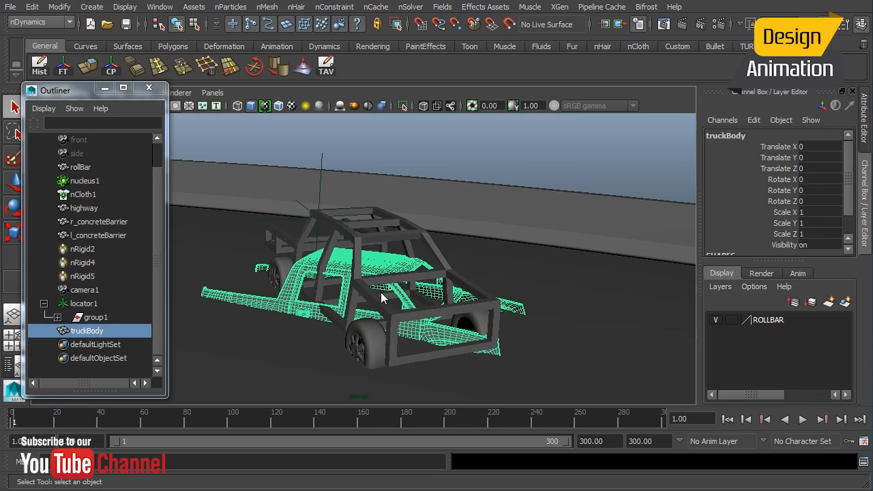
pyautogui.click(80, 167)
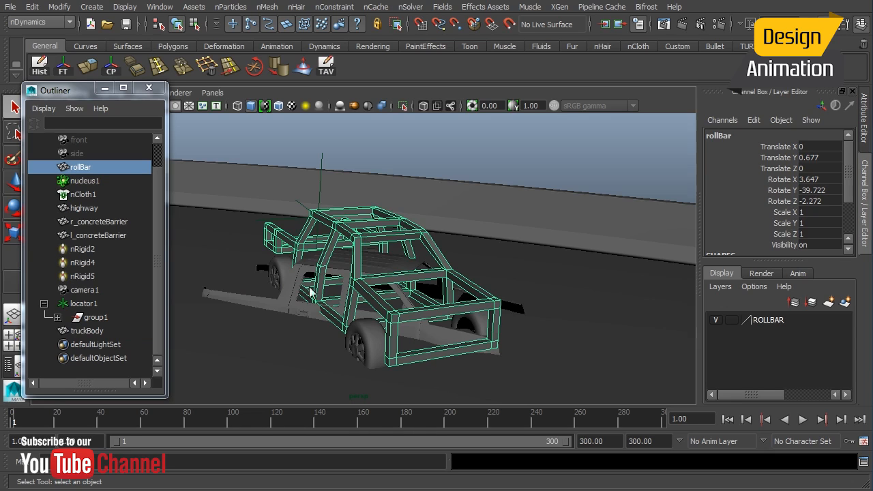
pyautogui.click(87, 331)
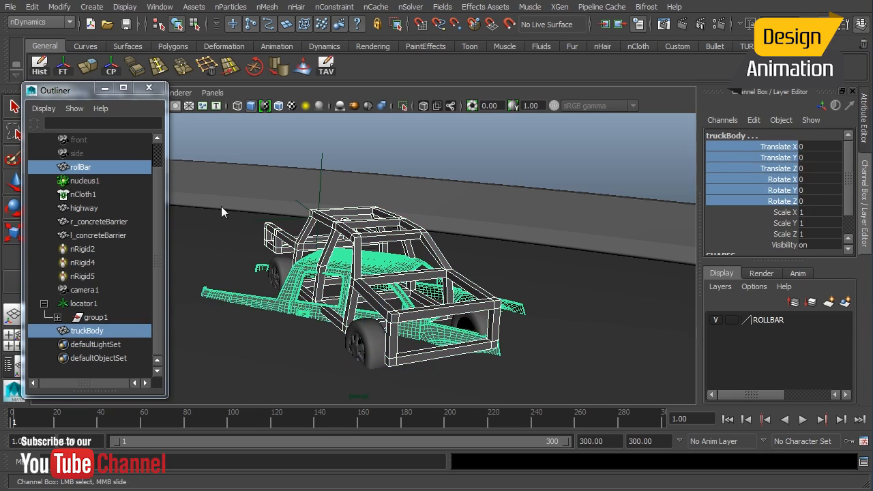
pyautogui.moveTo(60, 7)
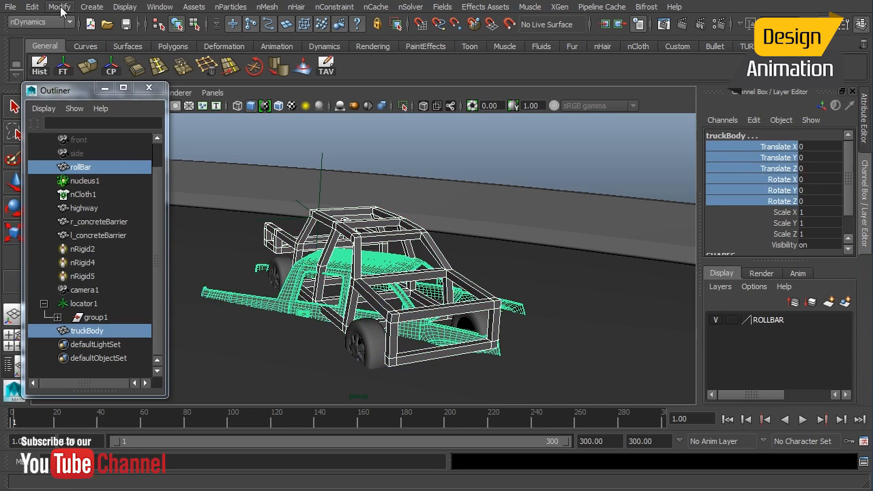
# Transfer rollBar's translate and rotate values onto truckBody with Transfer Attribute Values.
pyautogui.click(60, 7)
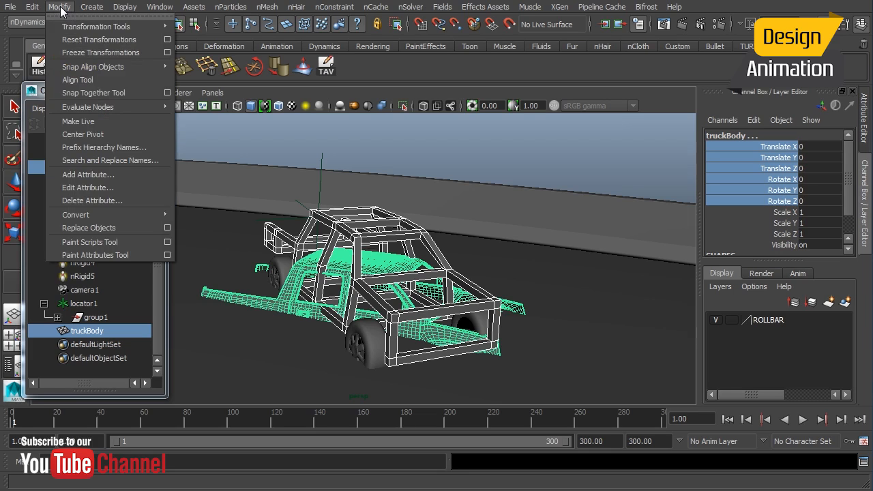
pyautogui.click(32, 7)
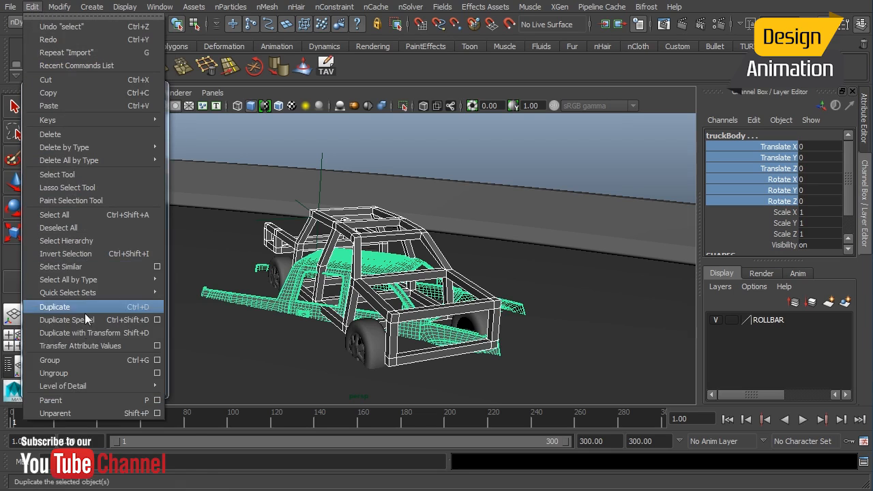
pyautogui.click(77, 346)
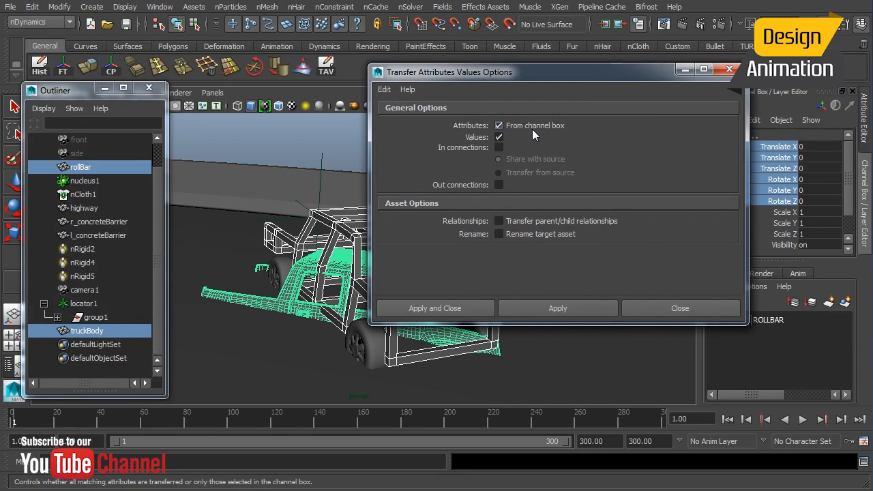
pyautogui.moveTo(532, 133)
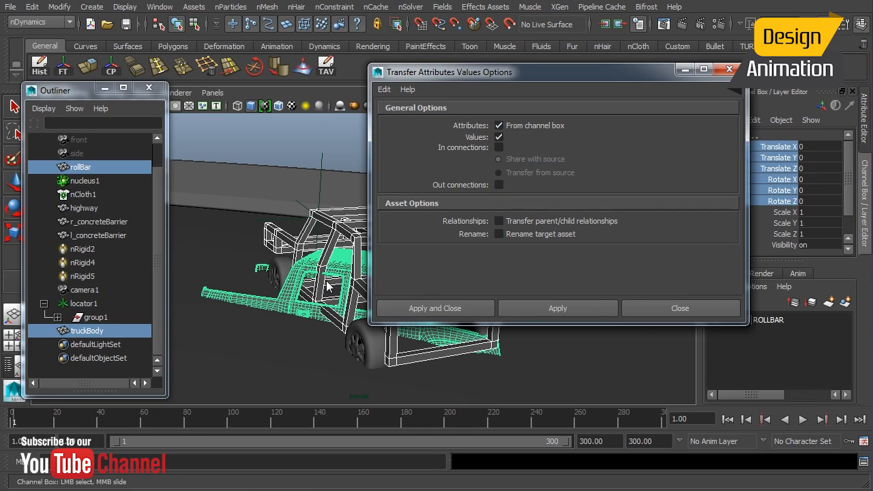
pyautogui.moveTo(341, 102)
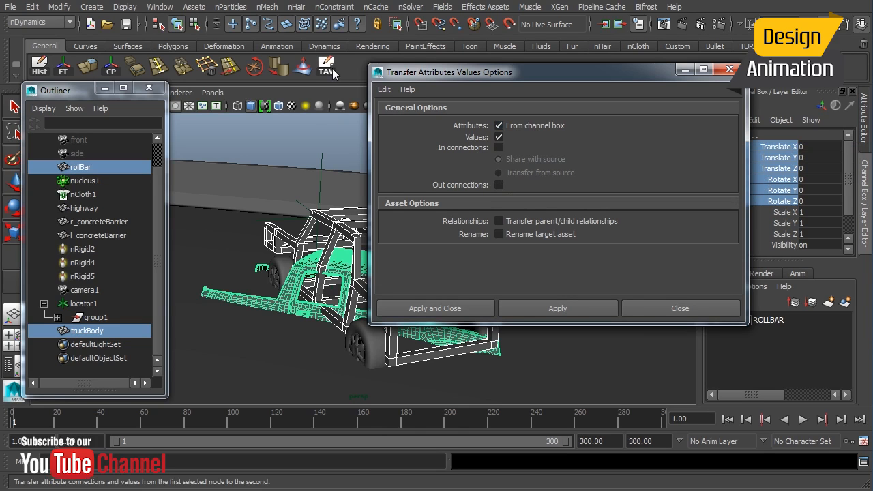
pyautogui.moveTo(558, 393)
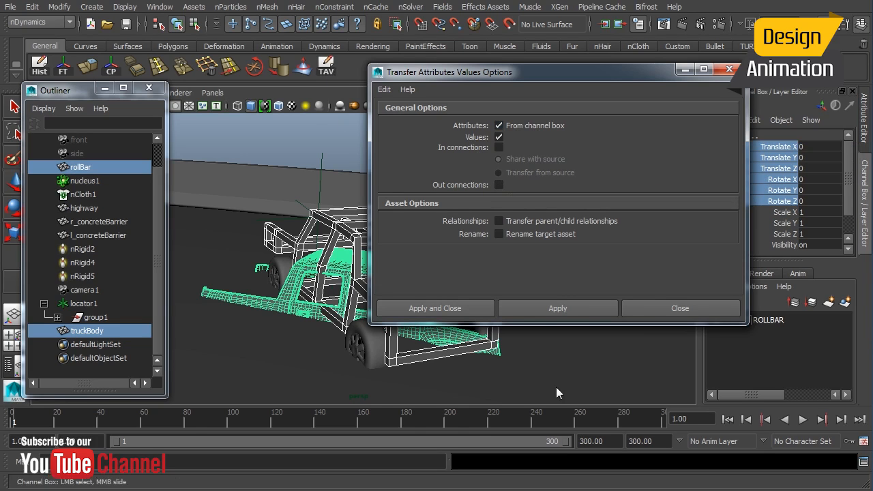
pyautogui.click(434, 308)
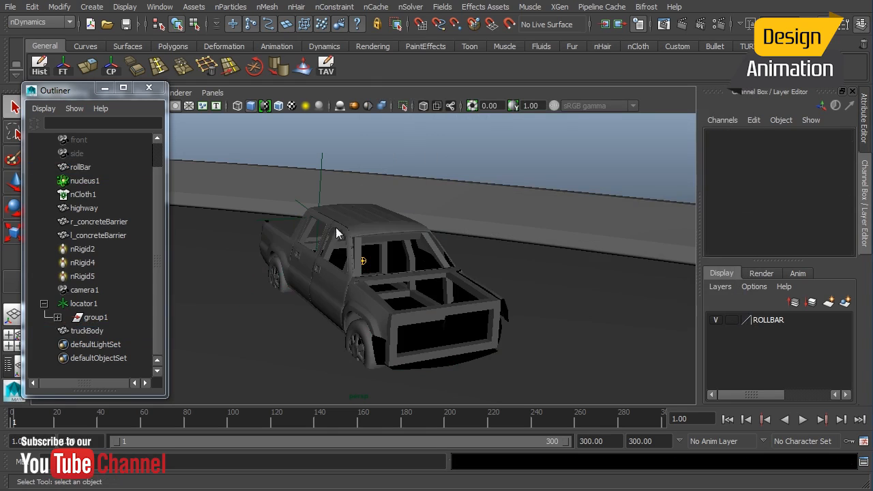
# Convert truckBody to nCloth on solver nucleus1 from the Create nCloth options.
pyautogui.click(87, 331)
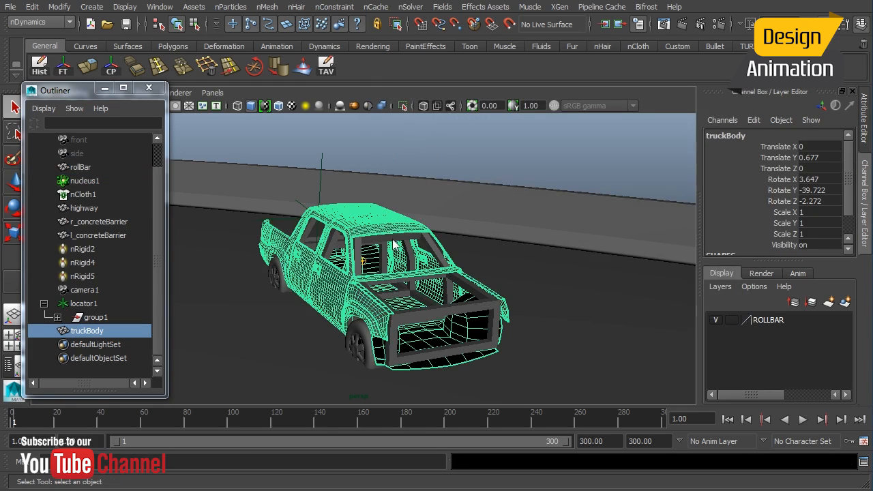
pyautogui.moveTo(376, 7)
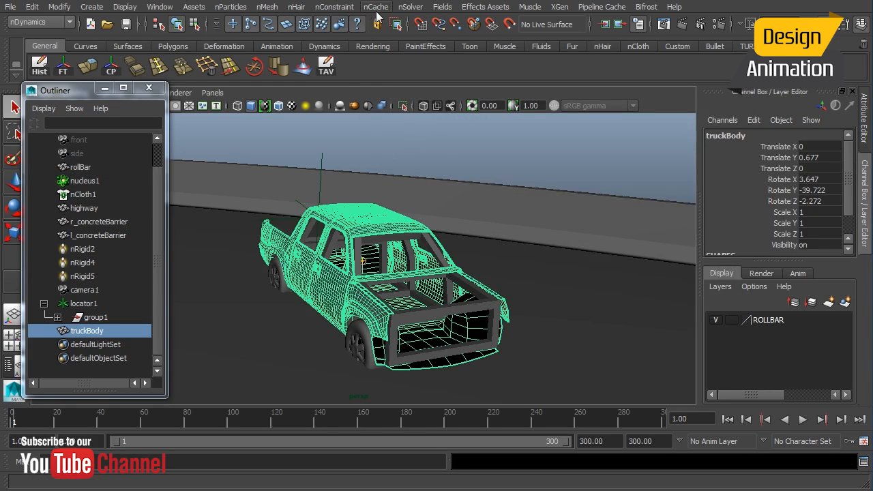
pyautogui.moveTo(345, 47)
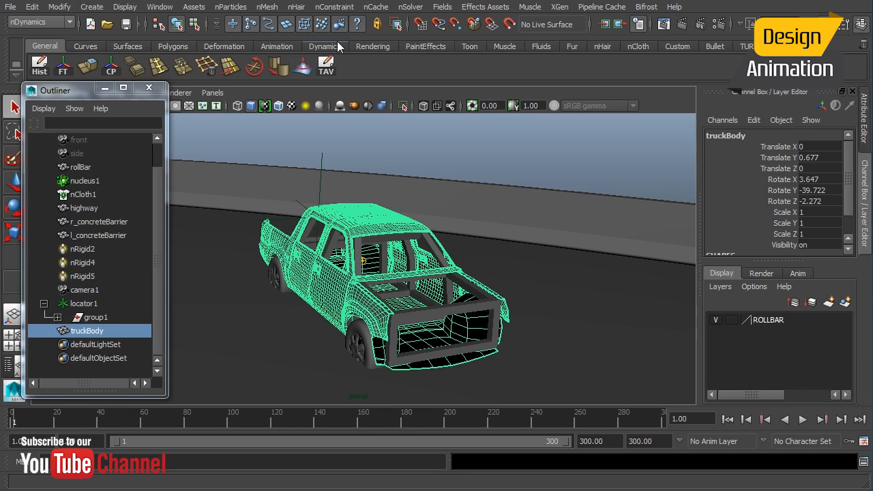
pyautogui.click(271, 7)
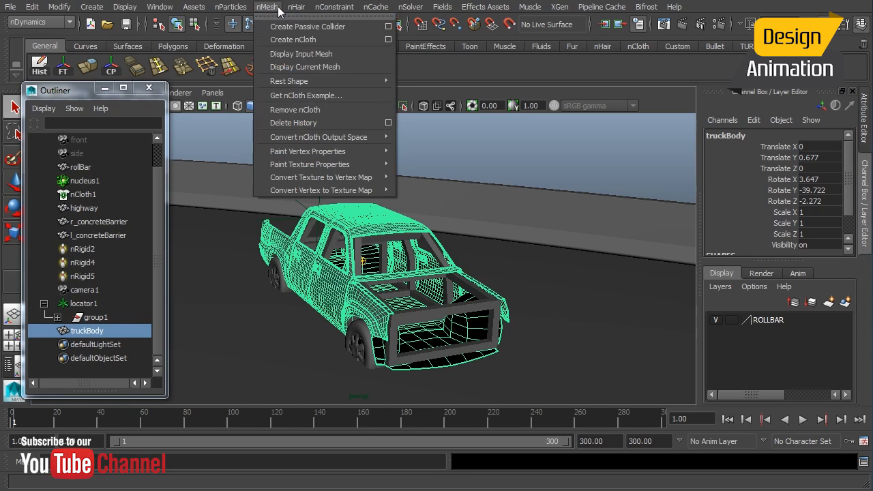
pyautogui.moveTo(300, 39)
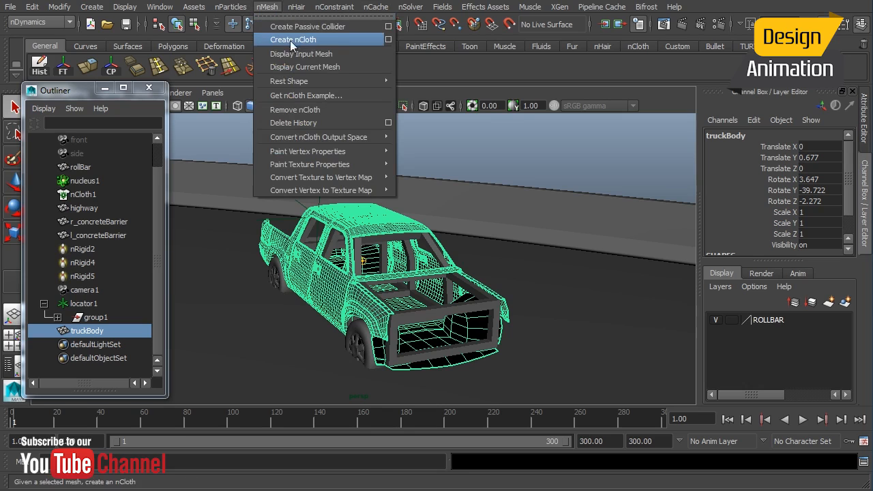
pyautogui.click(388, 39)
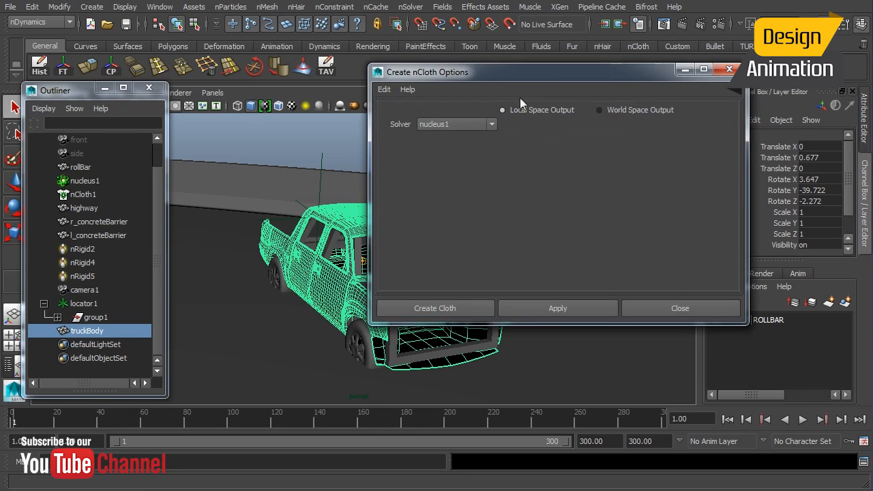
pyautogui.click(435, 308)
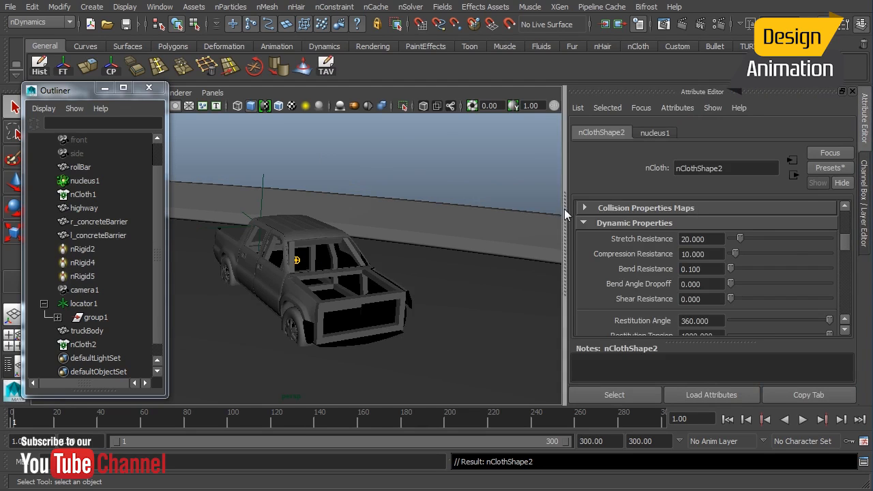
# Set truckBody's stretch, compression and bend resistance to 200 and restitution angle 6.
pyautogui.click(830, 167)
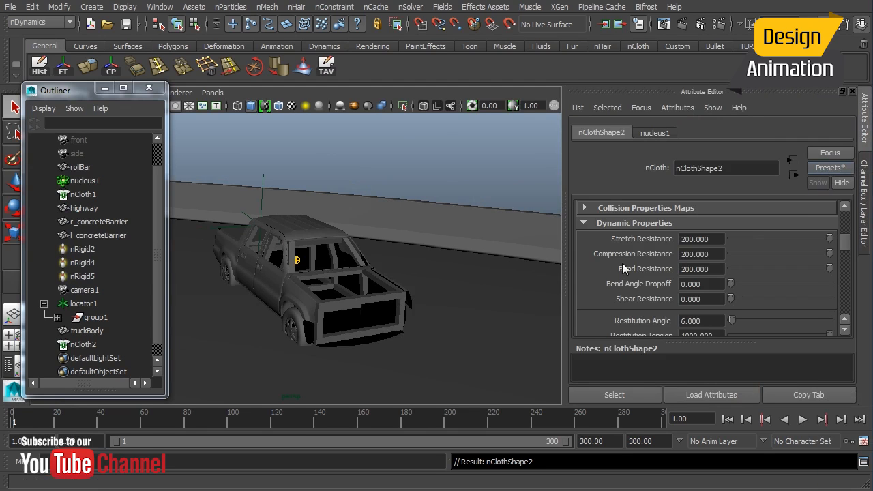
pyautogui.moveTo(320, 243)
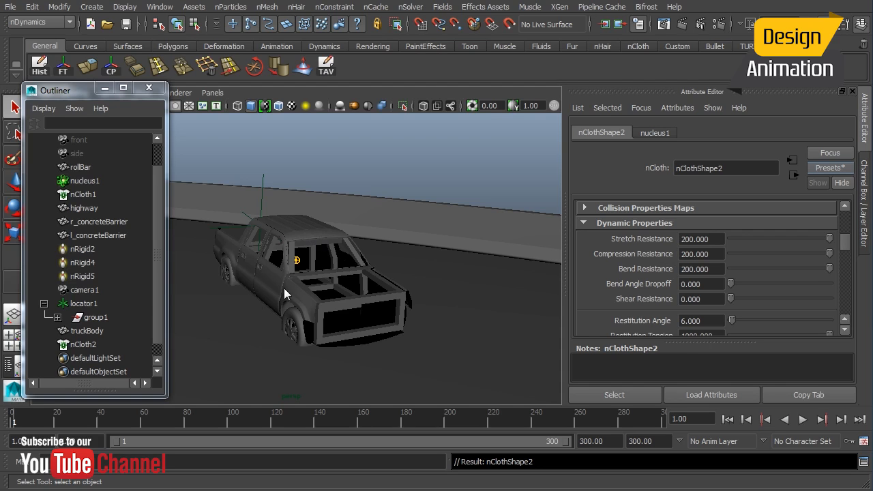
pyautogui.click(86, 331)
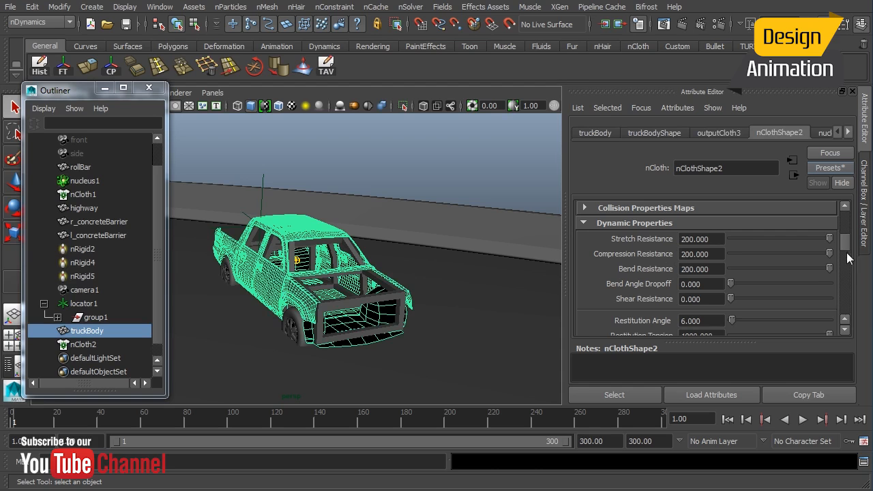
pyautogui.scroll(-3)
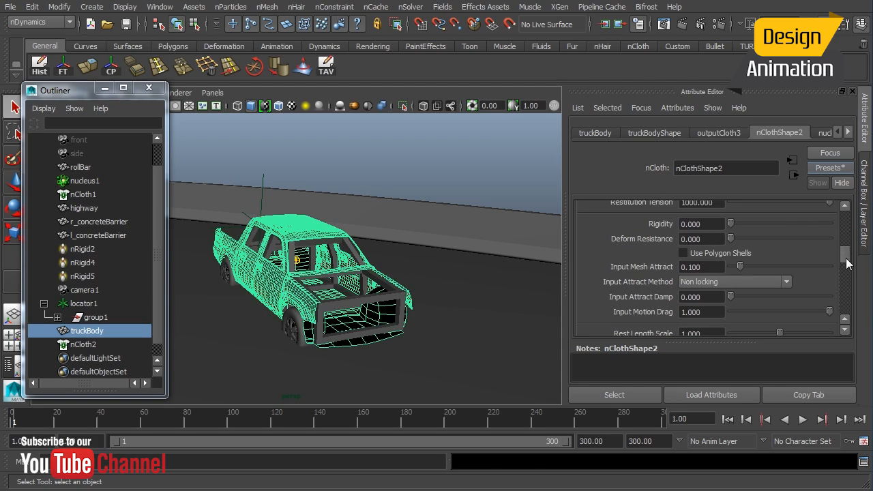
pyautogui.scroll(-3)
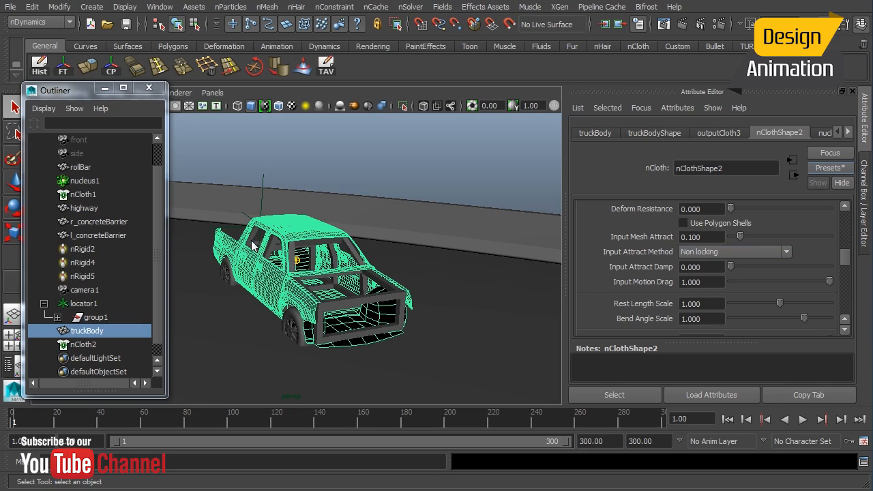
pyautogui.moveTo(309, 271)
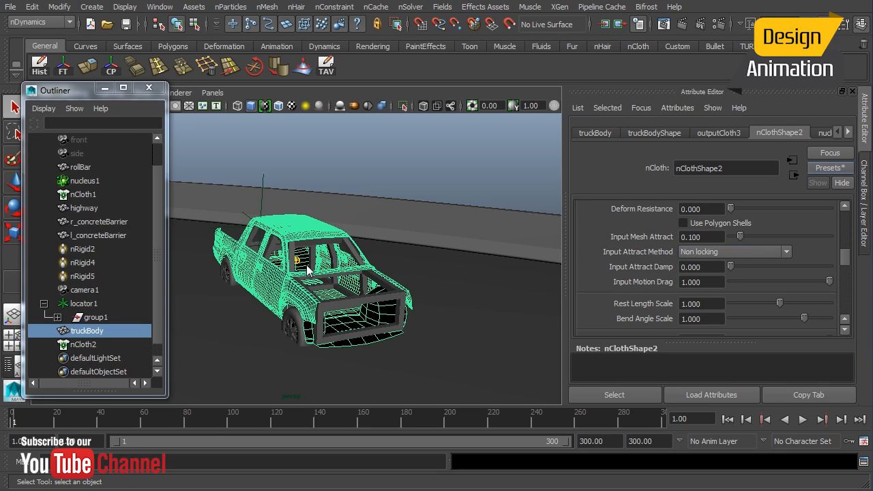
pyautogui.moveTo(310, 249)
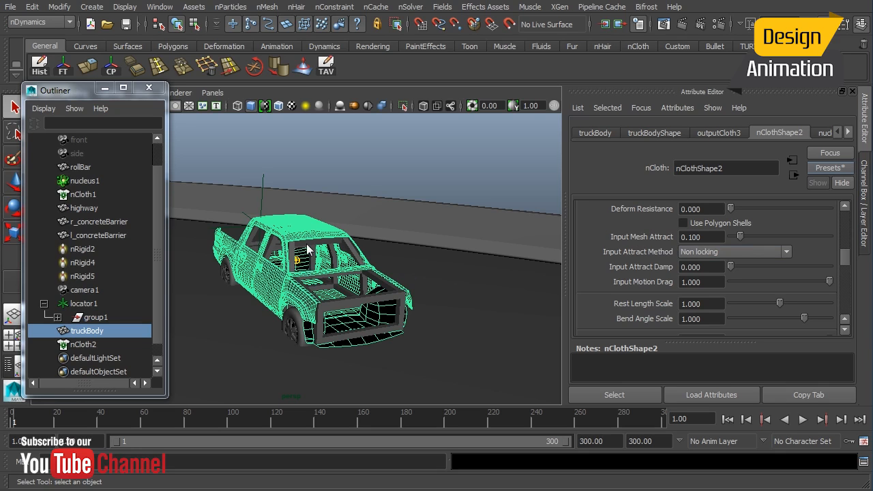
pyautogui.moveTo(276, 256)
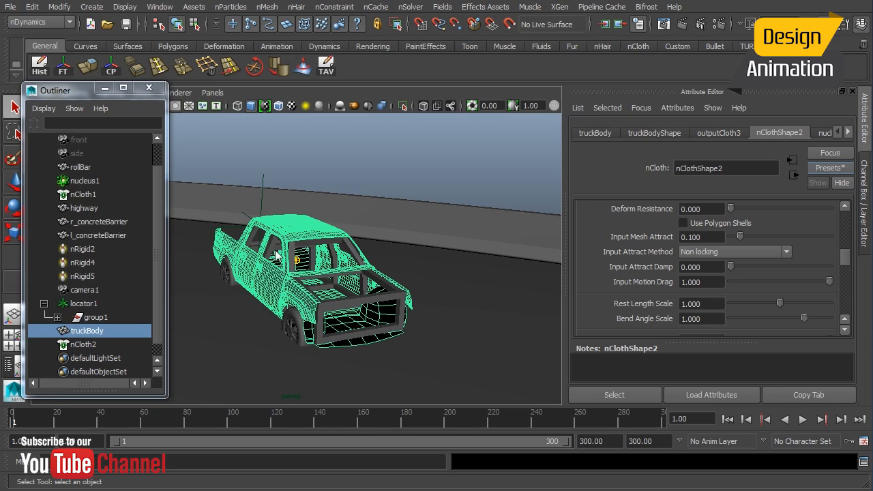
pyautogui.click(160, 7)
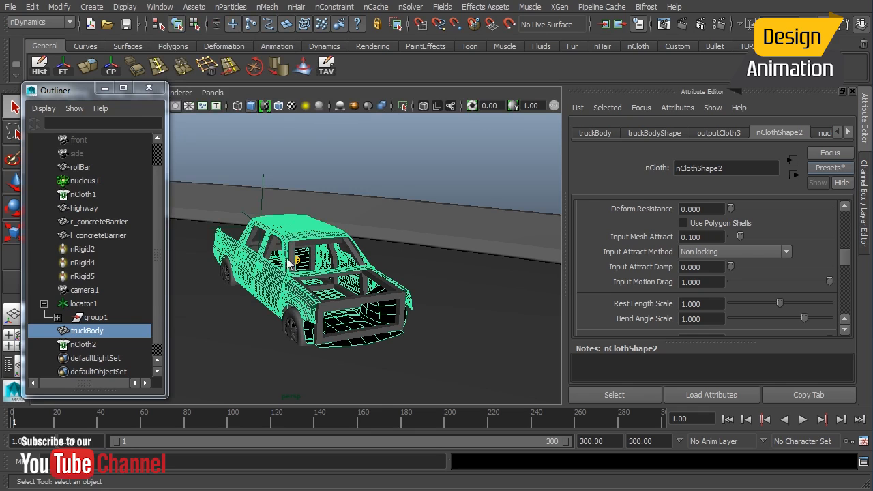
pyautogui.moveTo(300, 234)
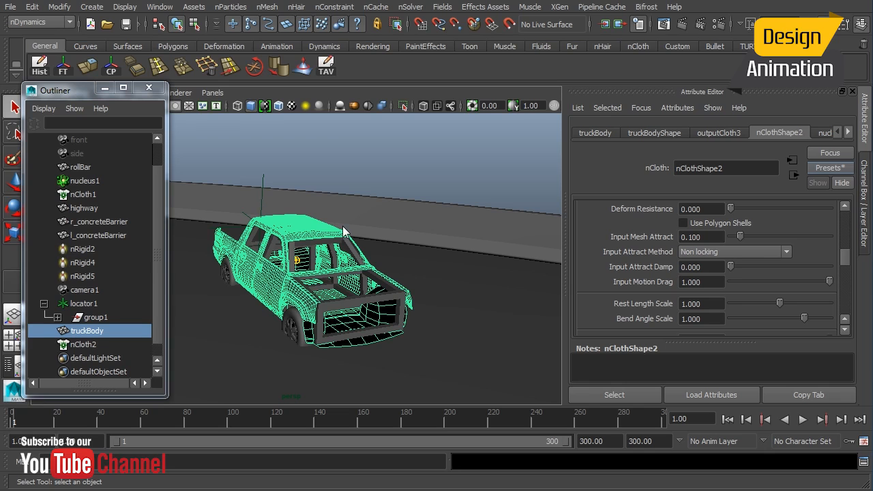
pyautogui.moveTo(621, 300)
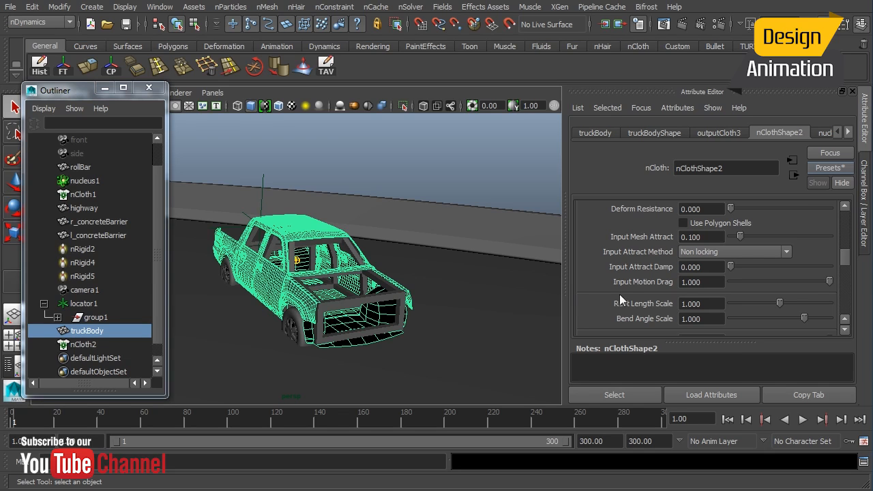
pyautogui.moveTo(648, 293)
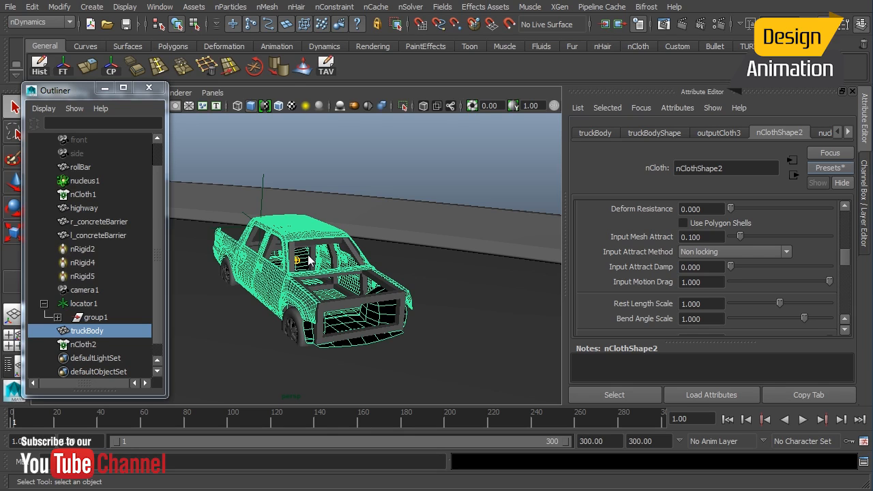
# In the Hypergraph, parent truckBody under locator1 and inspect truckBodyShape.
pyautogui.click(160, 7)
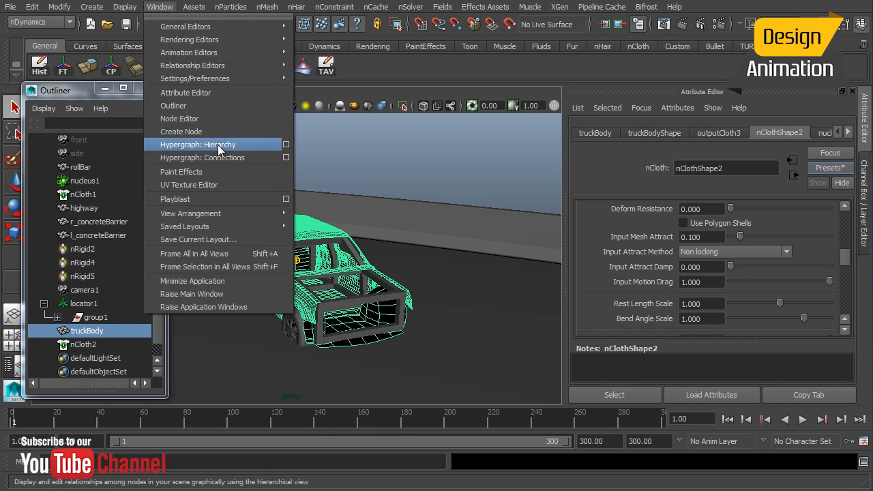
pyautogui.click(197, 144)
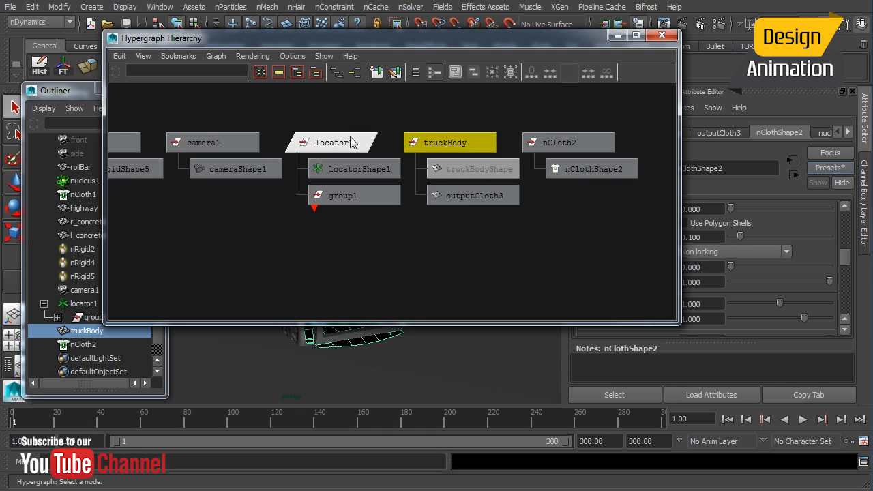
pyautogui.click(333, 142)
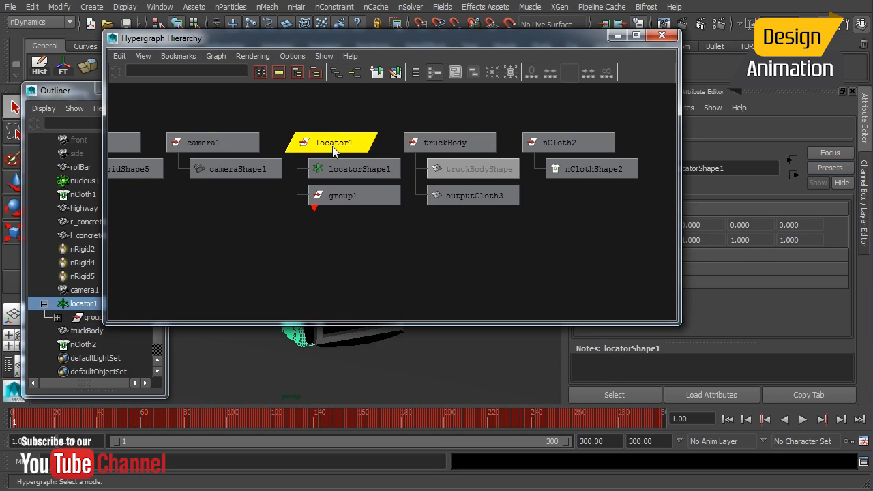
pyautogui.click(450, 142)
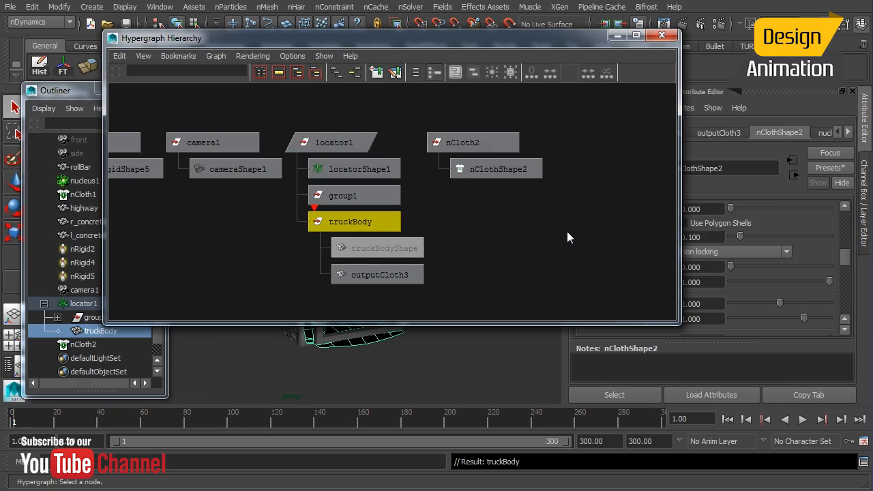
pyautogui.moveTo(661, 42)
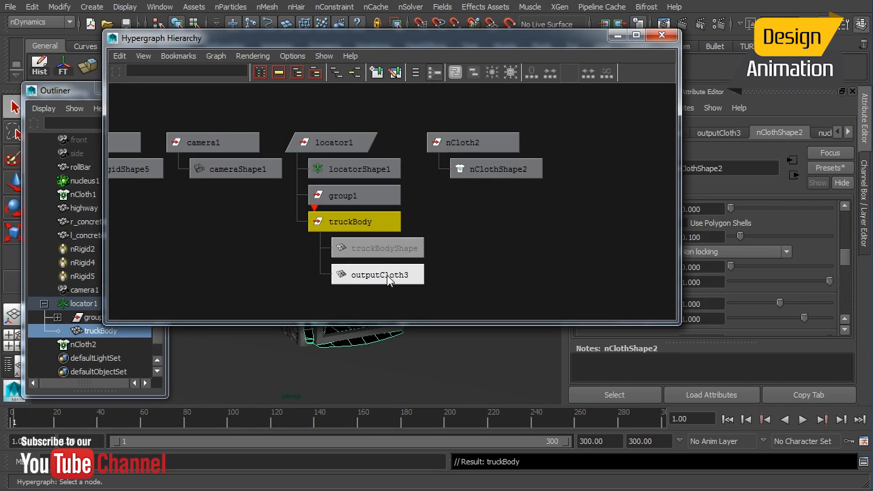
pyautogui.moveTo(406, 285)
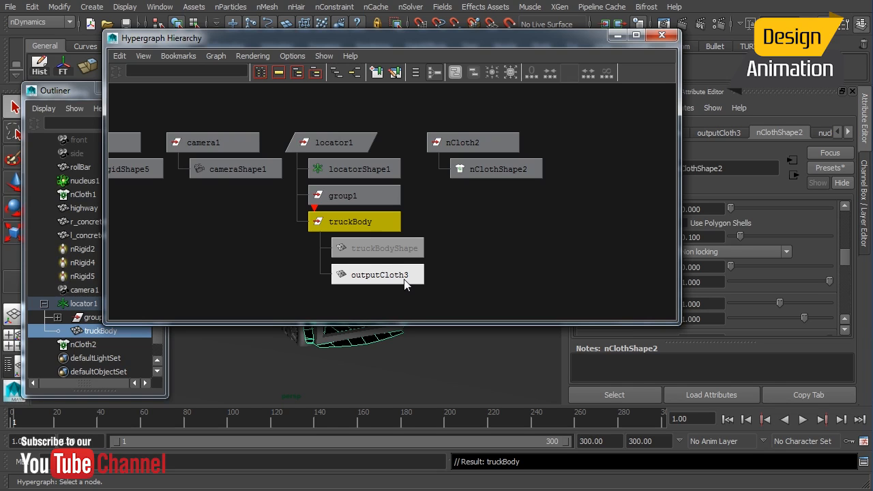
pyautogui.click(353, 221)
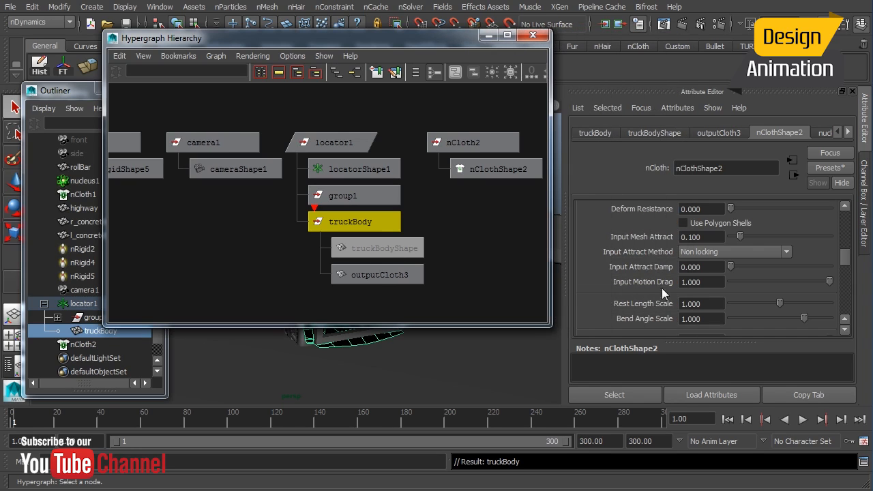
pyautogui.moveTo(659, 289)
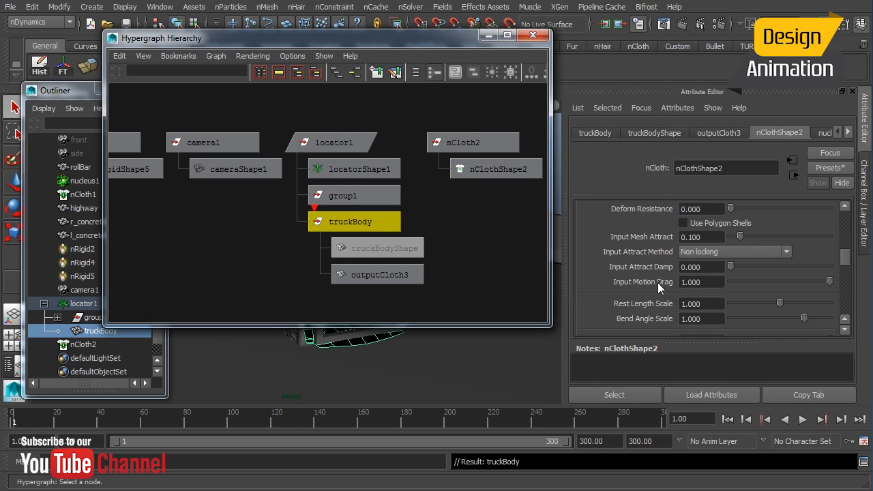
pyautogui.moveTo(703, 237)
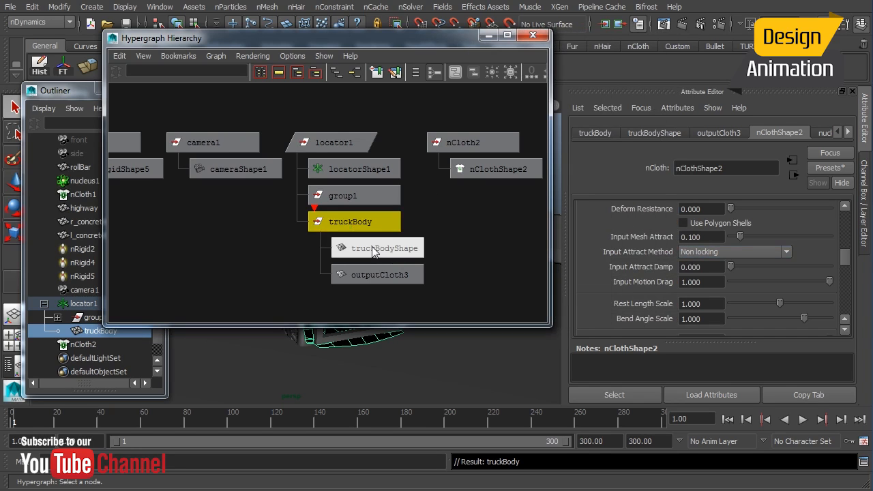
pyautogui.click(378, 247)
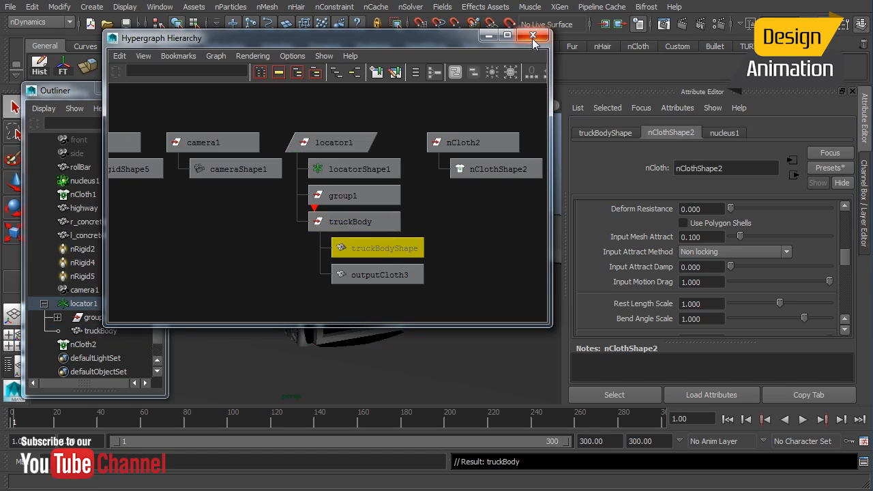
# Close the Hypergraph and set truckBody's Self Collide Width Scale to 1.
pyautogui.click(530, 35)
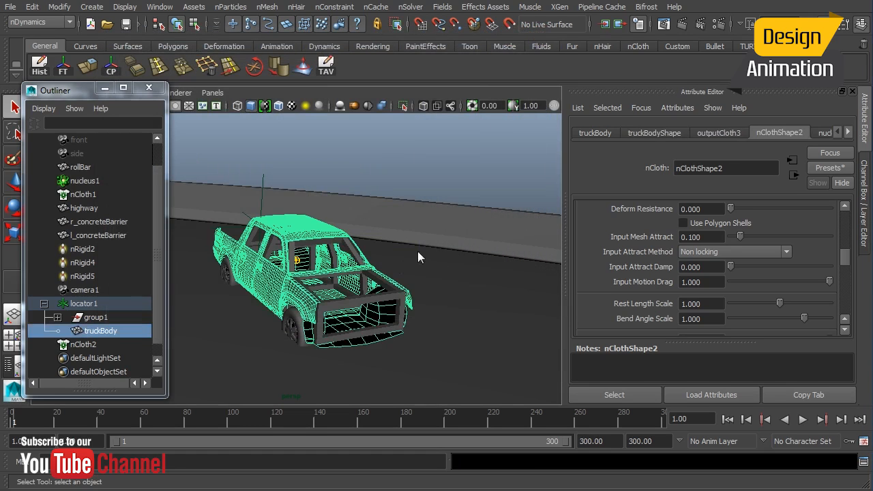
pyautogui.scroll(-3)
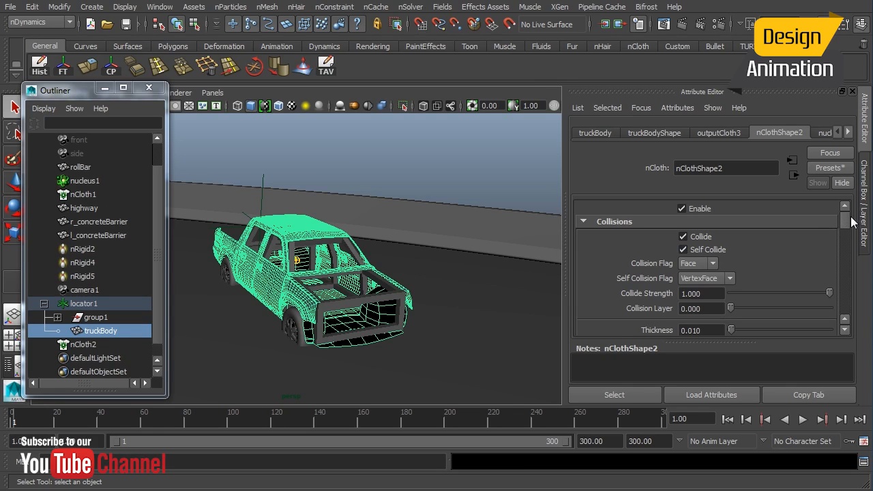
pyautogui.scroll(-3)
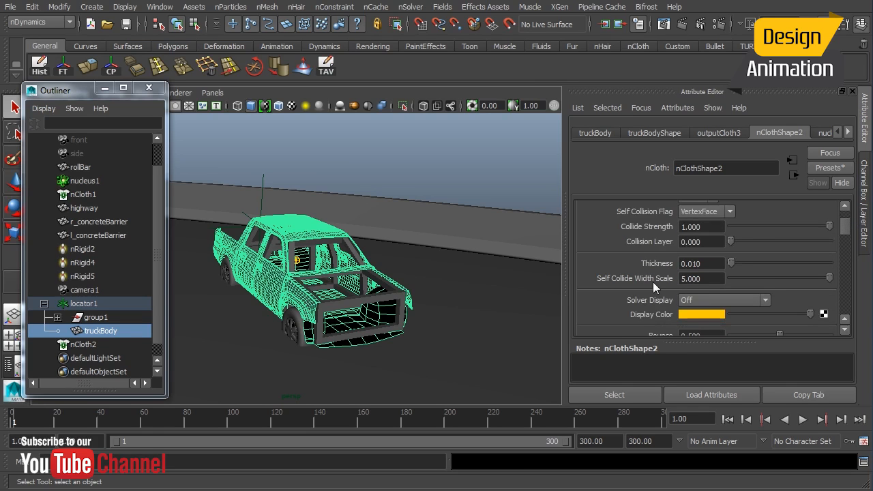
pyautogui.moveTo(706, 288)
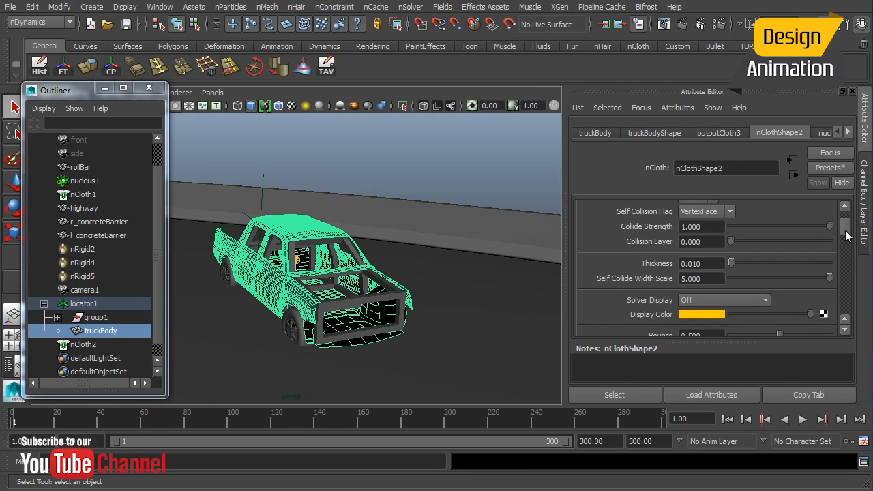
pyautogui.scroll(-3)
pyautogui.write('1.000')
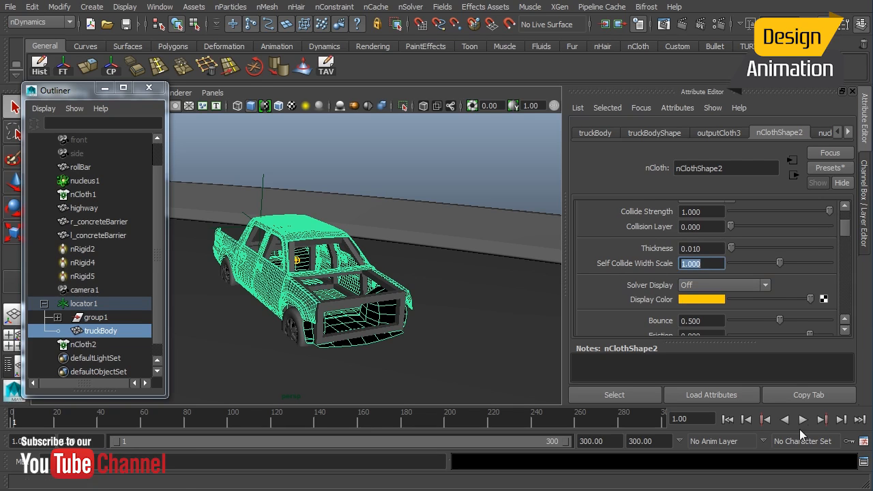
pyautogui.click(802, 419)
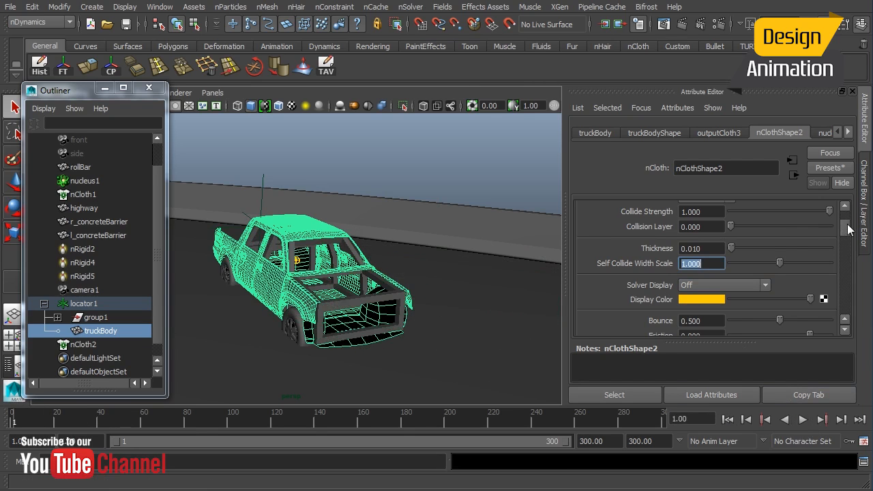
pyautogui.click(823, 133)
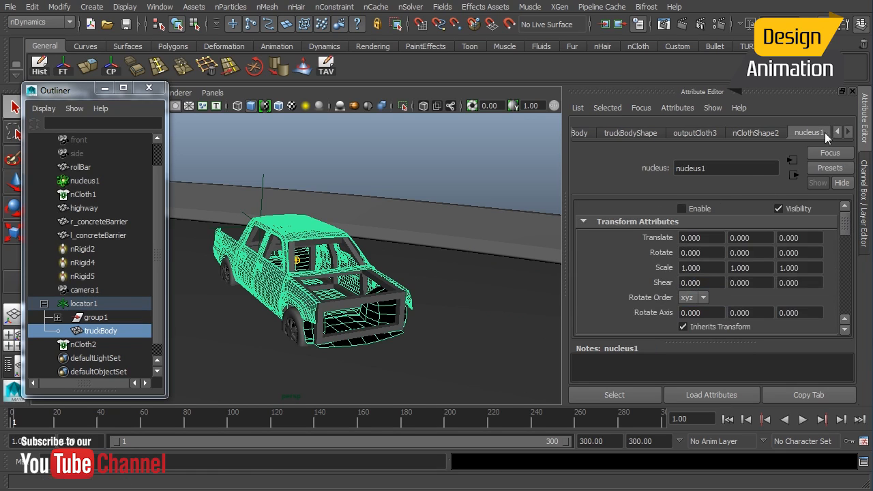
pyautogui.click(681, 208)
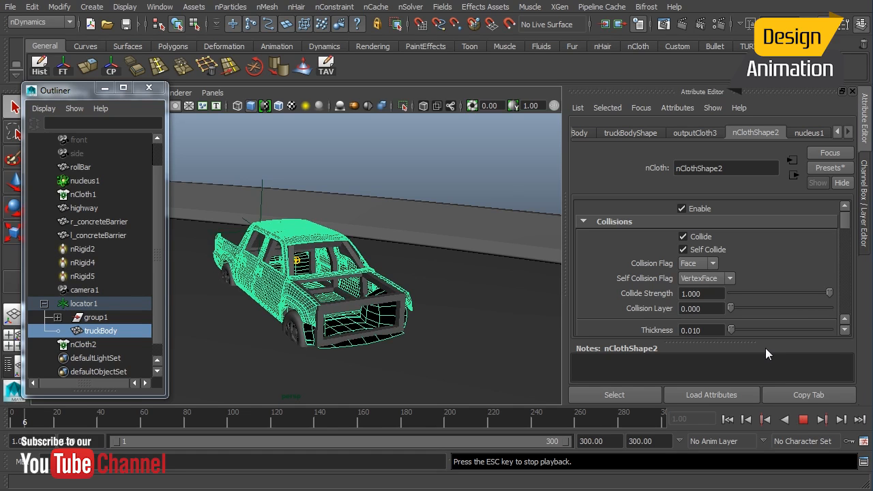
pyautogui.moveTo(706, 321)
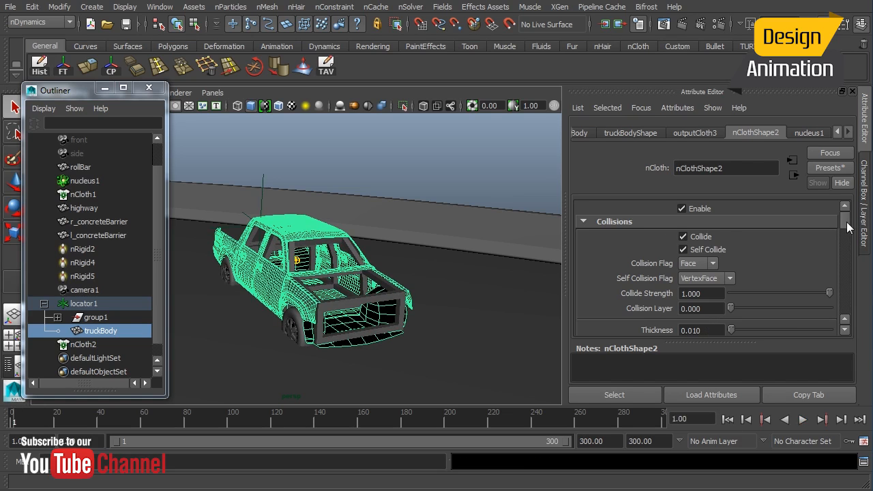
pyautogui.scroll(-3)
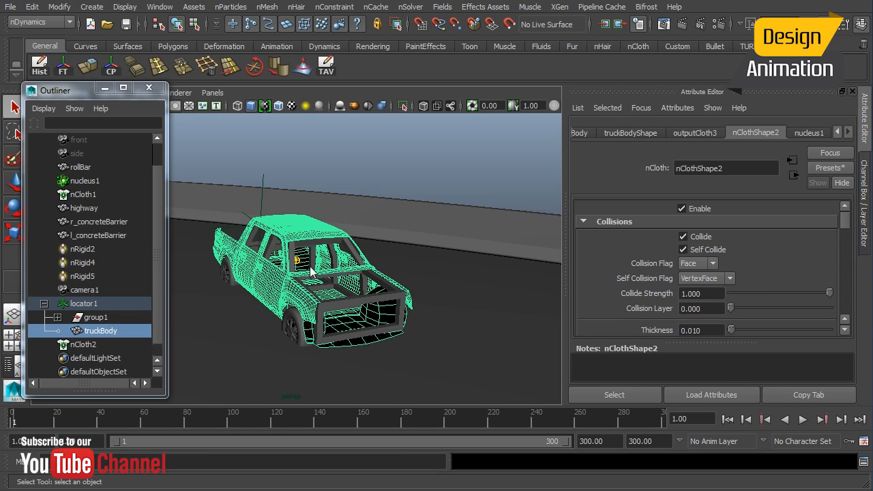
pyautogui.moveTo(319, 231)
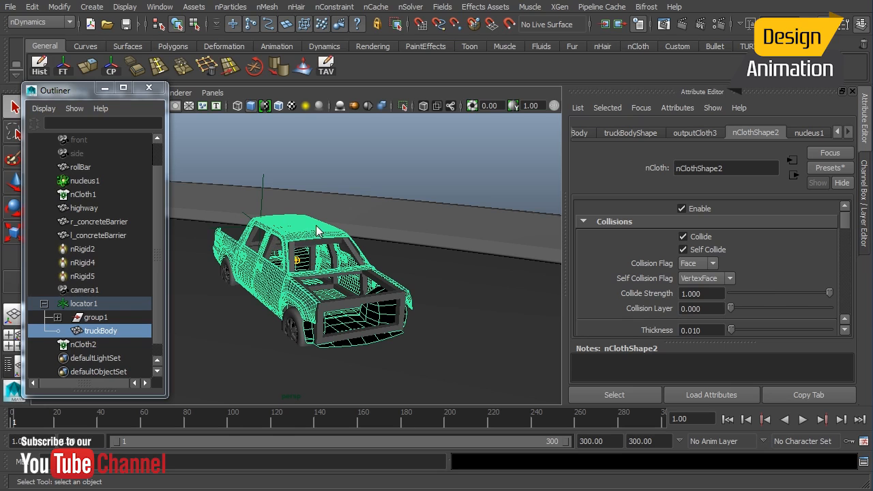
pyautogui.moveTo(215, 209)
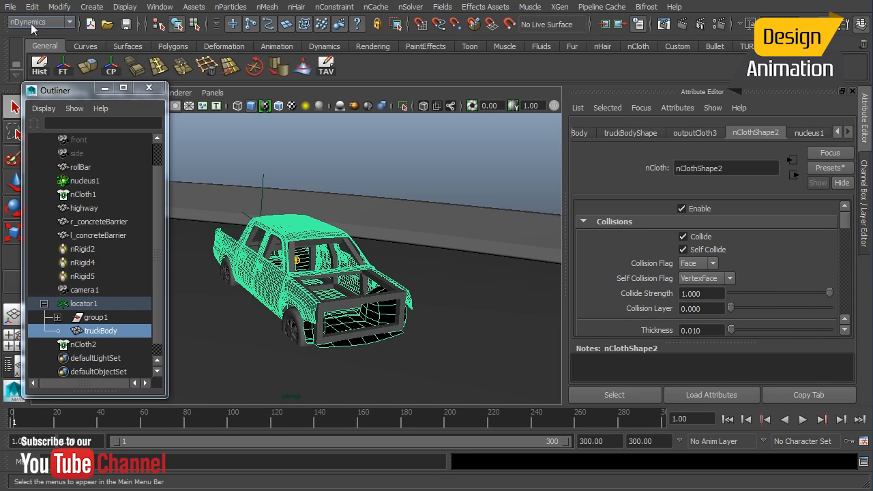
# Import tailgate.ma from the TruckParts folder.
pyautogui.click(9, 7)
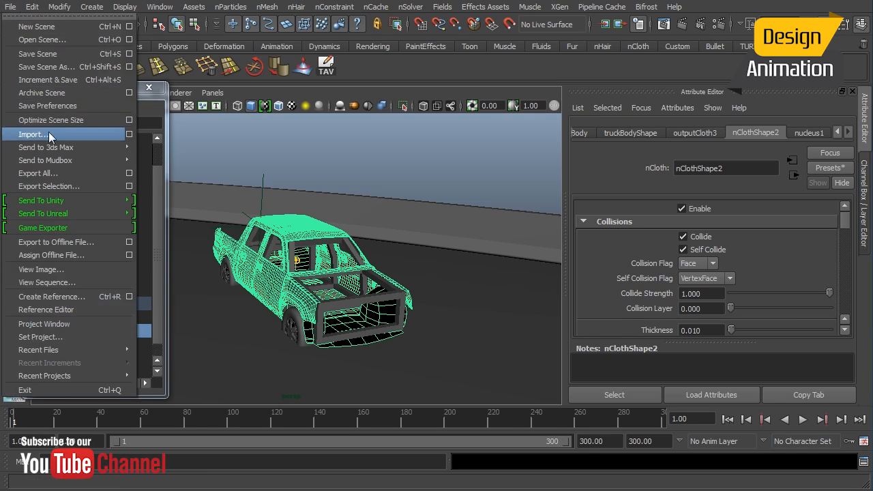
pyautogui.click(31, 134)
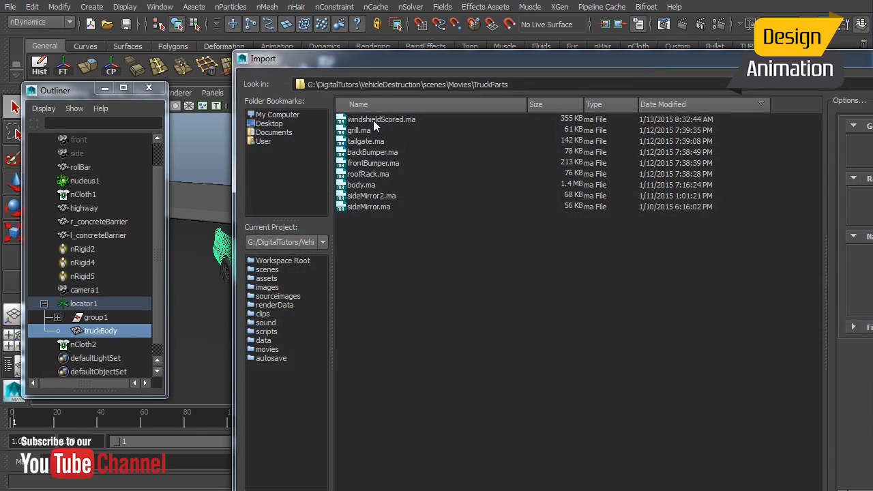
pyautogui.moveTo(389, 170)
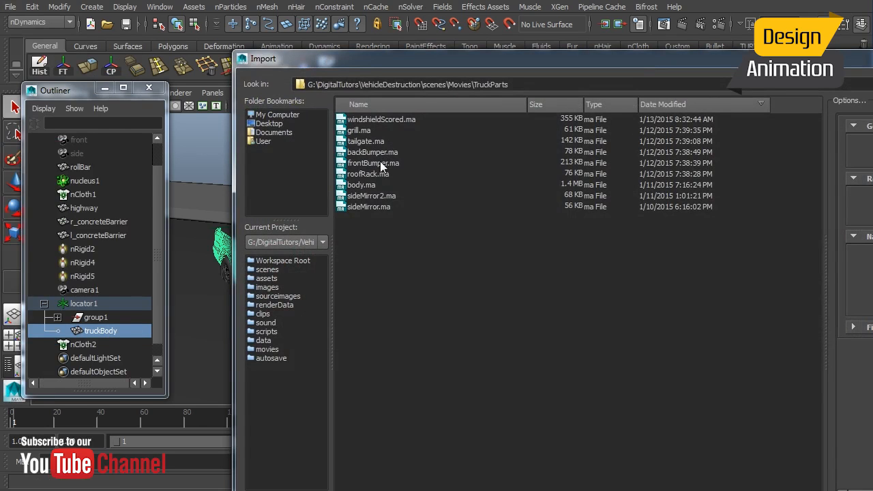
pyautogui.moveTo(367, 173)
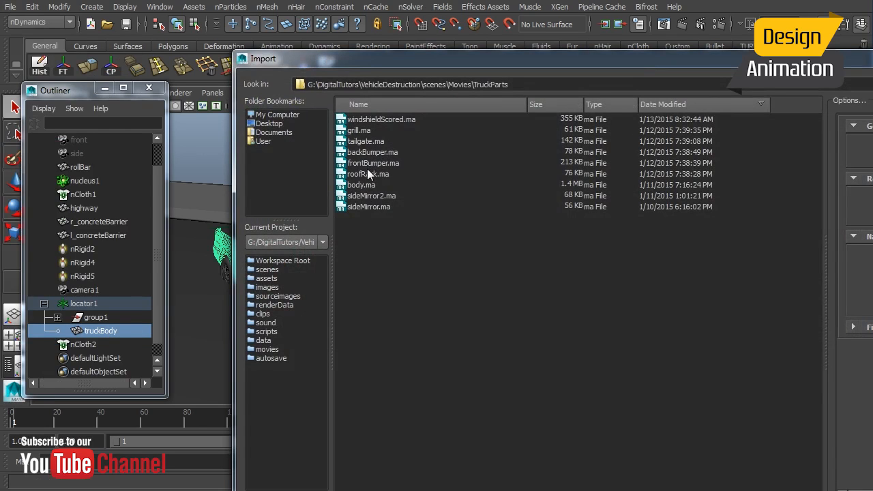
pyautogui.doubleClick(363, 140)
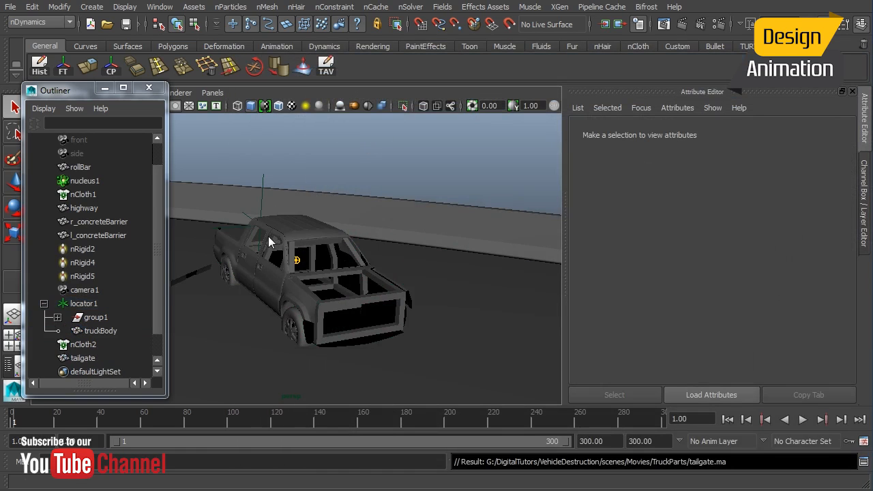
# Move the imported tailgate into place at the truck's rear and view the models shaded.
pyautogui.click(82, 358)
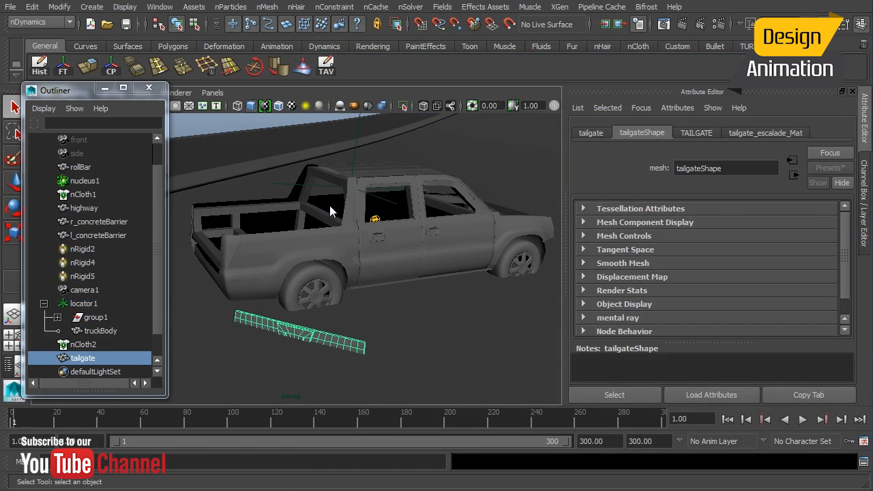
pyautogui.click(81, 167)
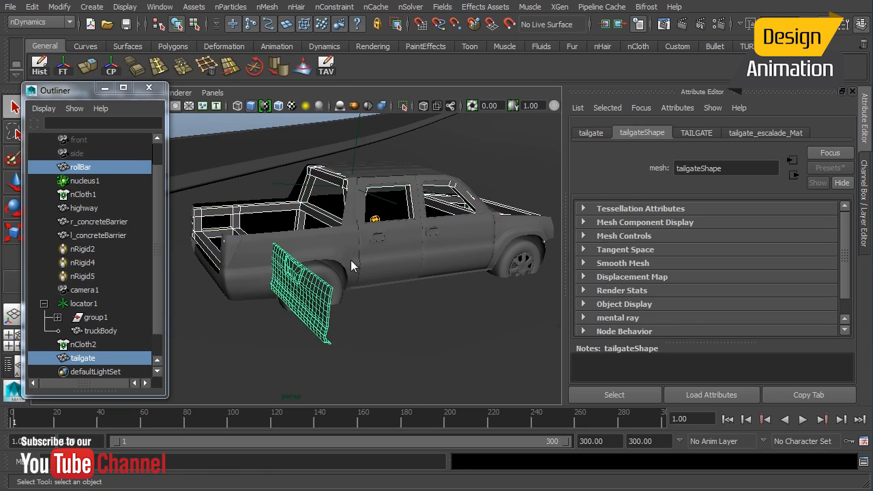
pyautogui.press('4')
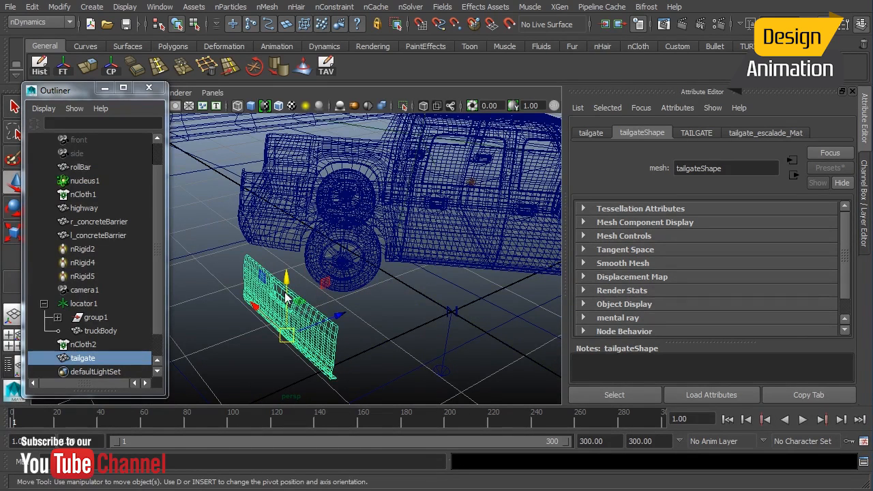
pyautogui.moveTo(435, 317)
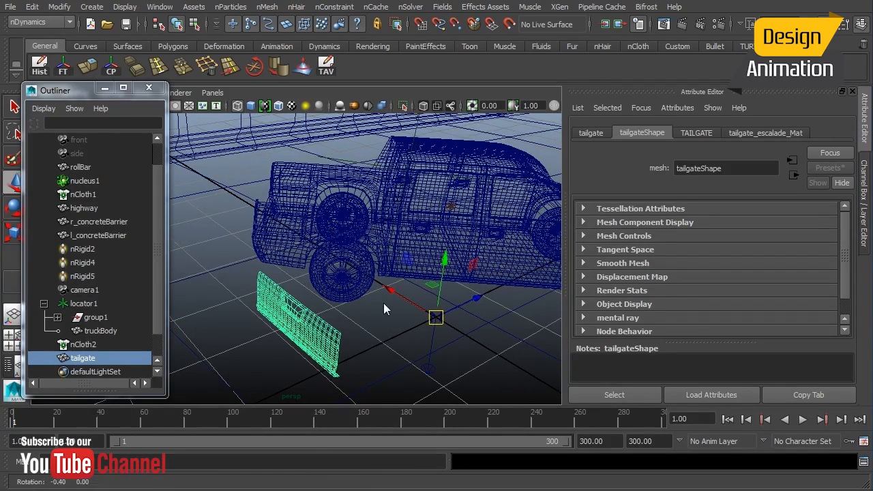
pyautogui.press('5')
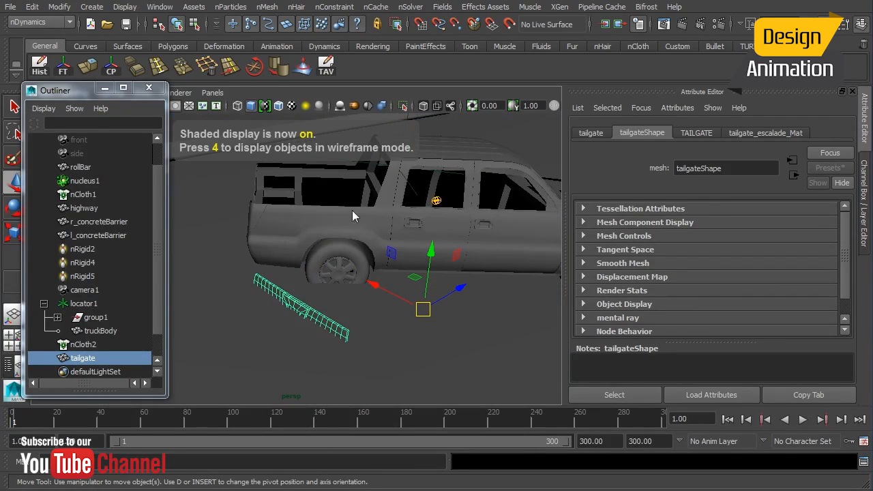
pyautogui.click(80, 167)
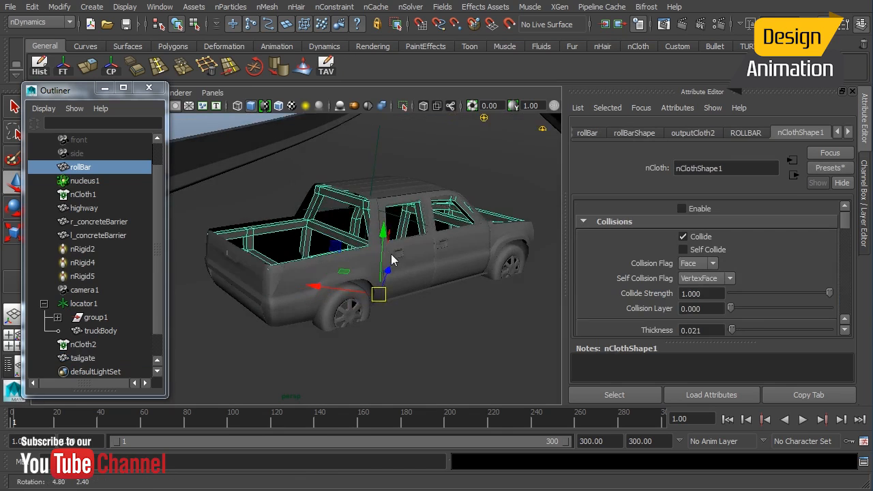
# Make the tailgate nCloth3 with VertexFace self collision and 0.010 thickness.
pyautogui.click(82, 358)
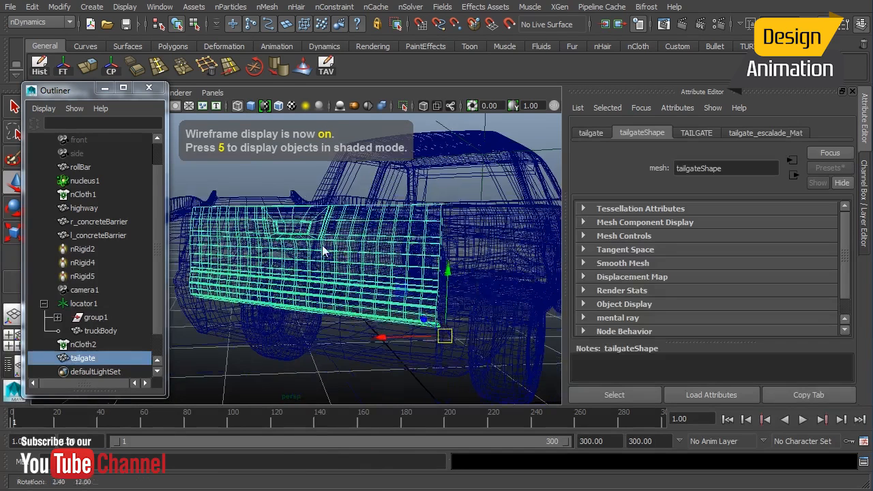
pyautogui.press('5')
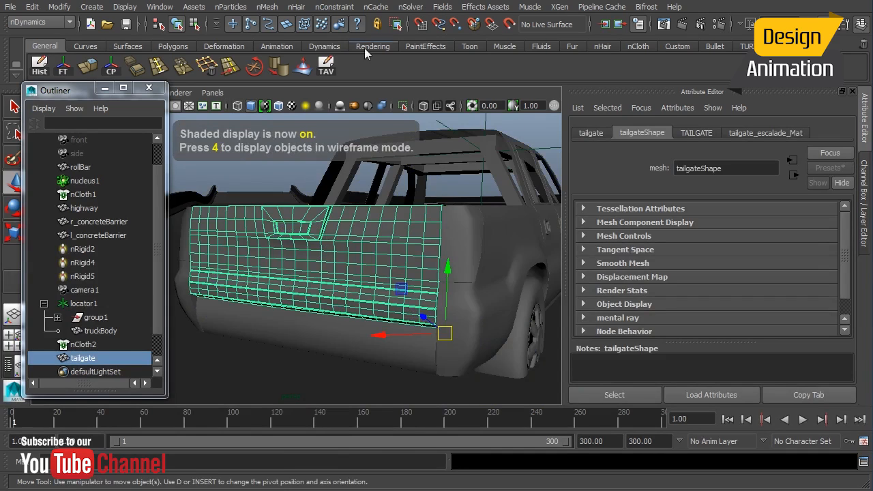
pyautogui.click(267, 7)
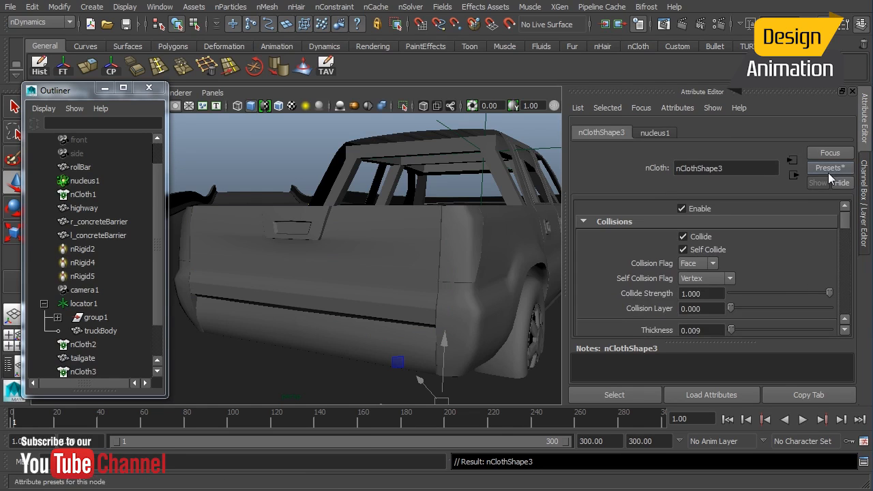
pyautogui.click(830, 167)
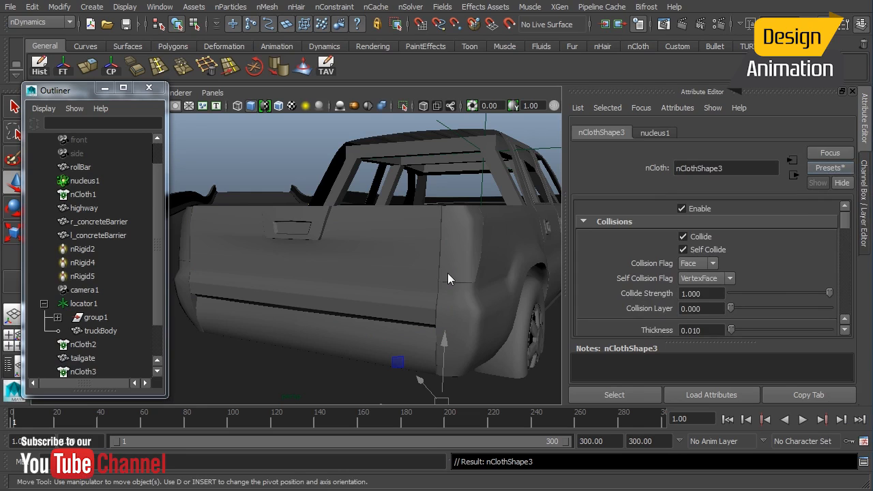
pyautogui.click(82, 358)
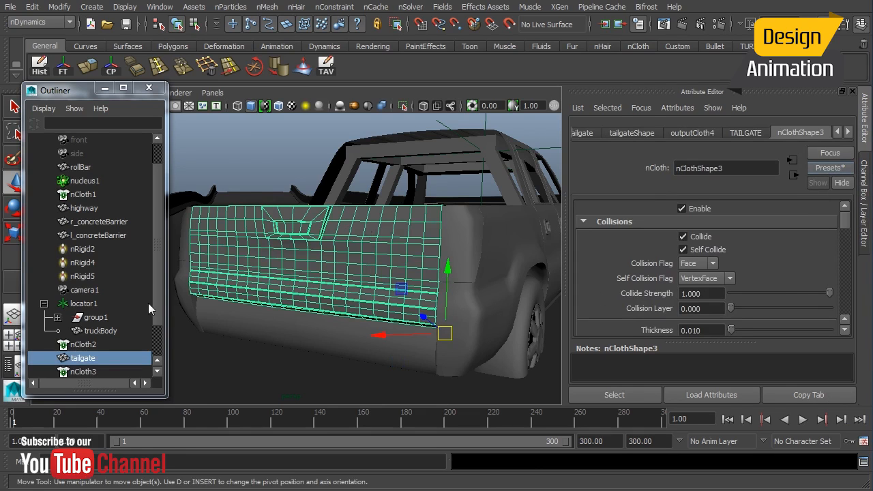
# Check in the Hypergraph that the tailgate sits under locator1 beside truckBody.
pyautogui.scroll(-3)
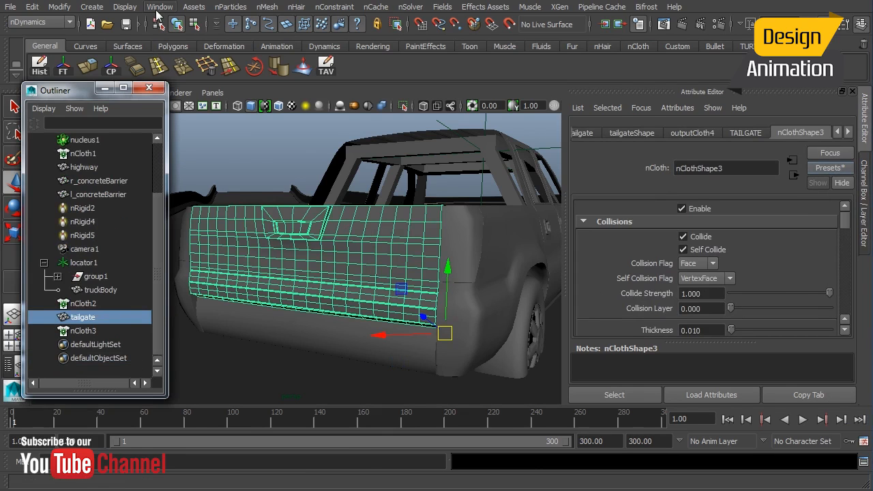
pyautogui.click(160, 7)
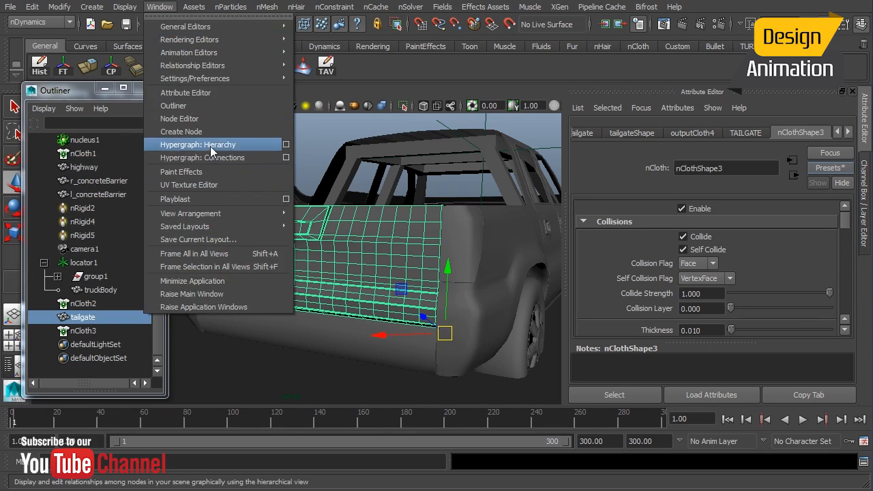
pyautogui.click(198, 144)
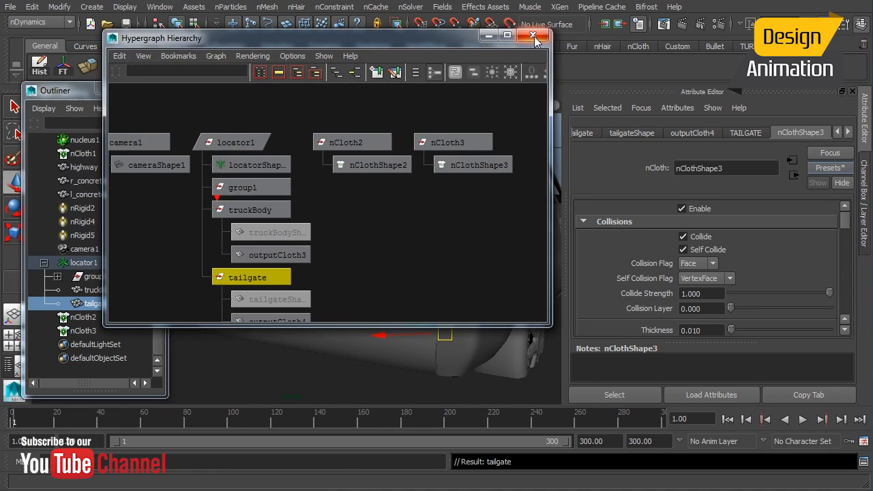
pyautogui.click(528, 39)
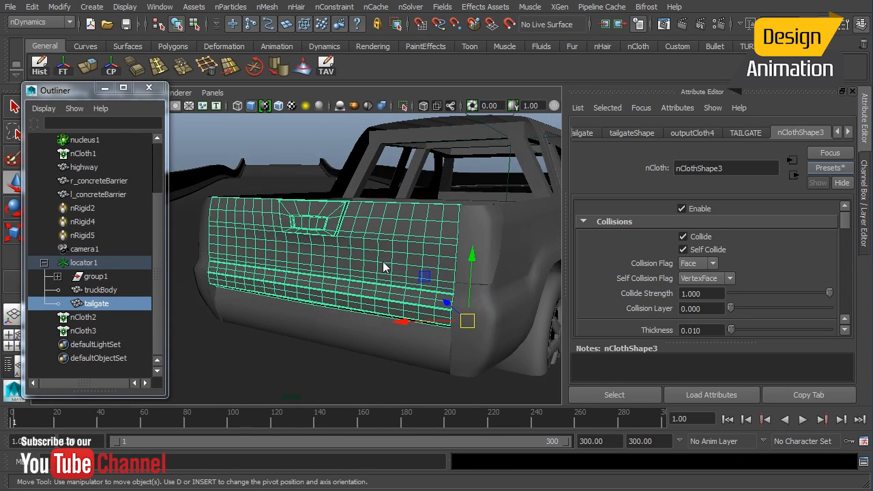
pyautogui.moveTo(344, 242)
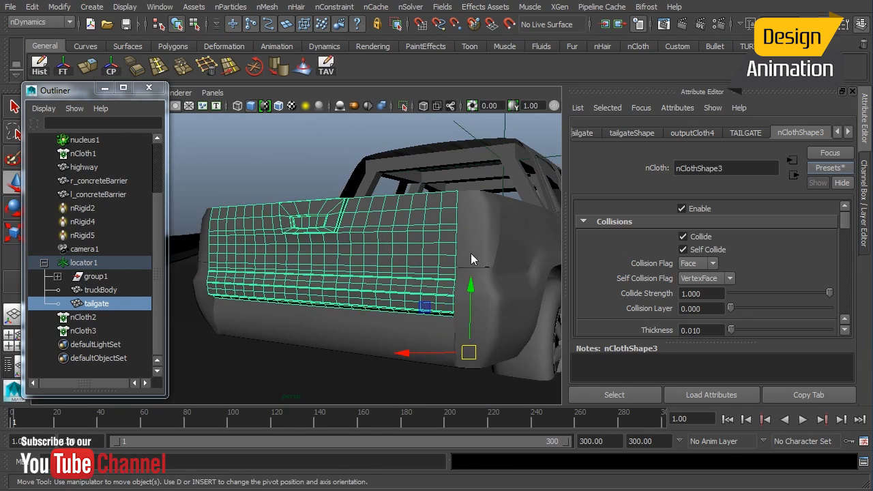
# Point-to-surface constrain the tailgate's bottom vertices to truckBody, creating dynamicConstraint1.
pyautogui.click(93, 290)
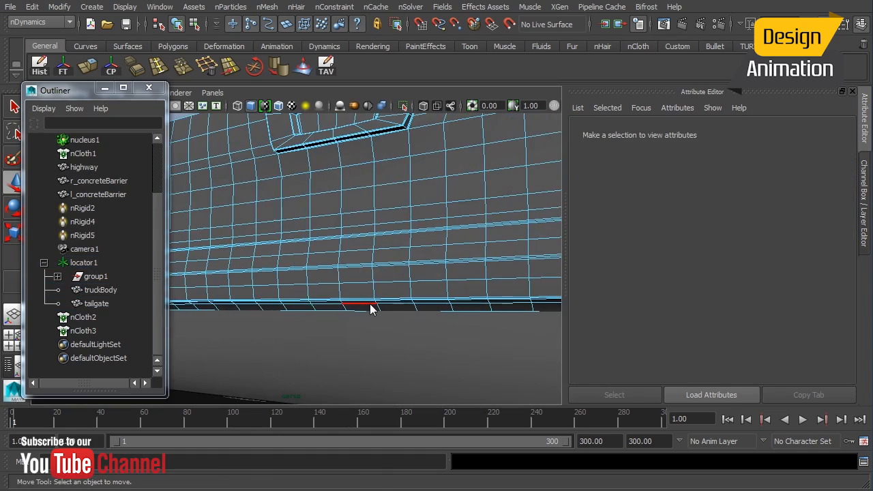
pyautogui.press('4')
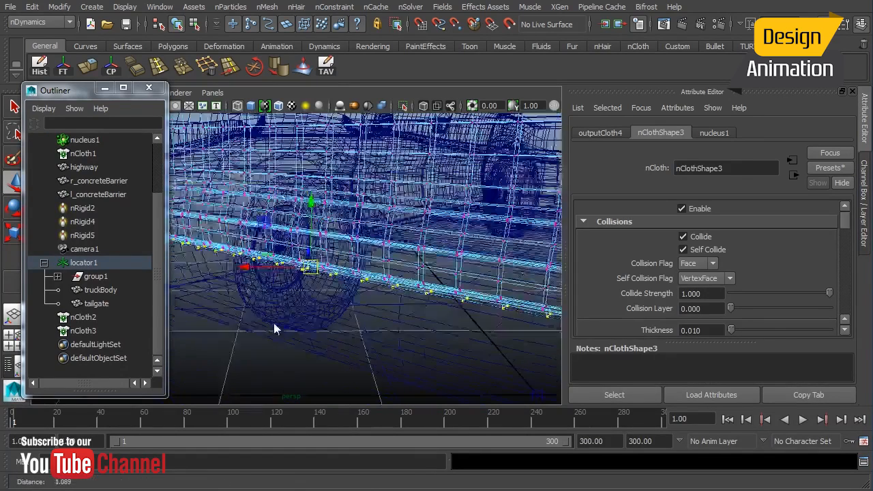
pyautogui.click(100, 290)
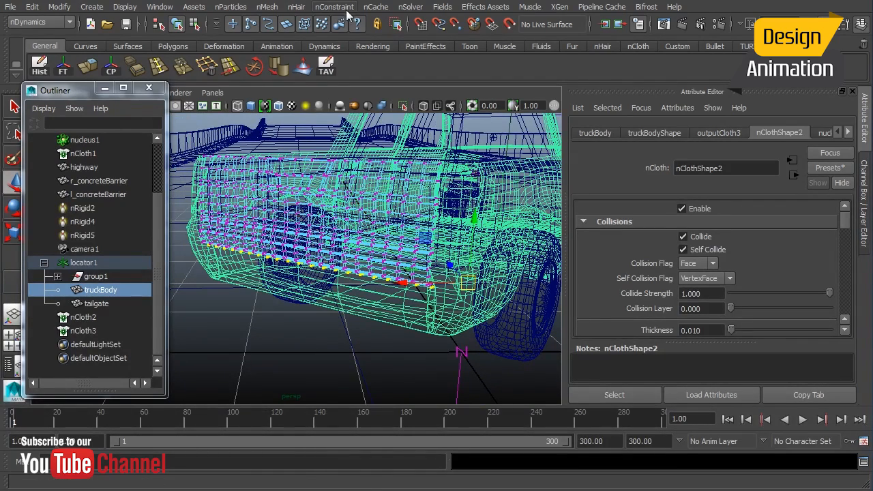
pyautogui.click(334, 7)
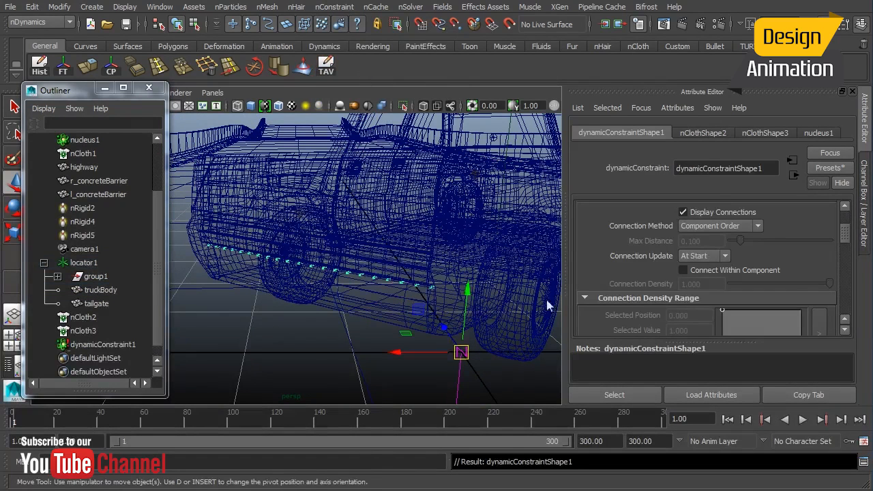
pyautogui.scroll(-3)
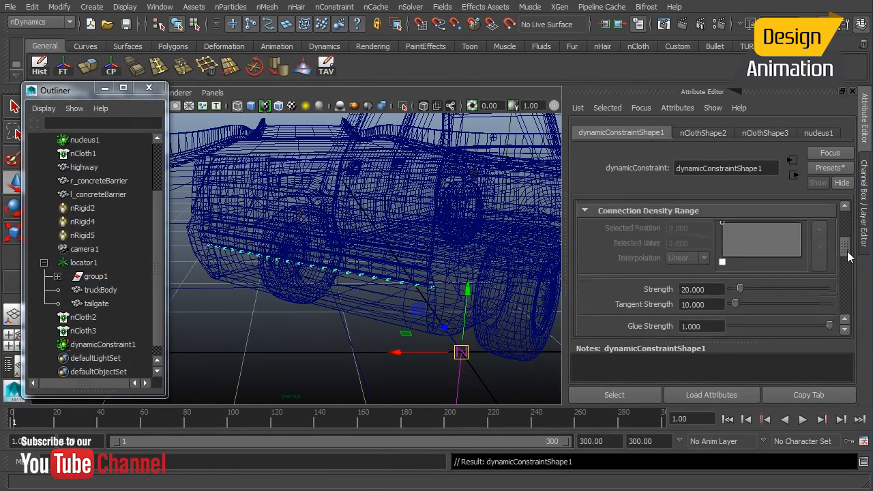
pyautogui.scroll(-3)
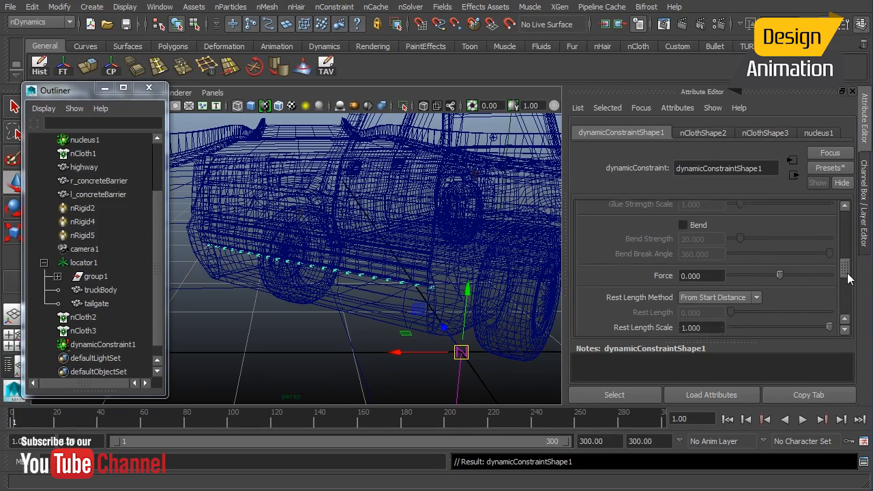
pyautogui.scroll(-3)
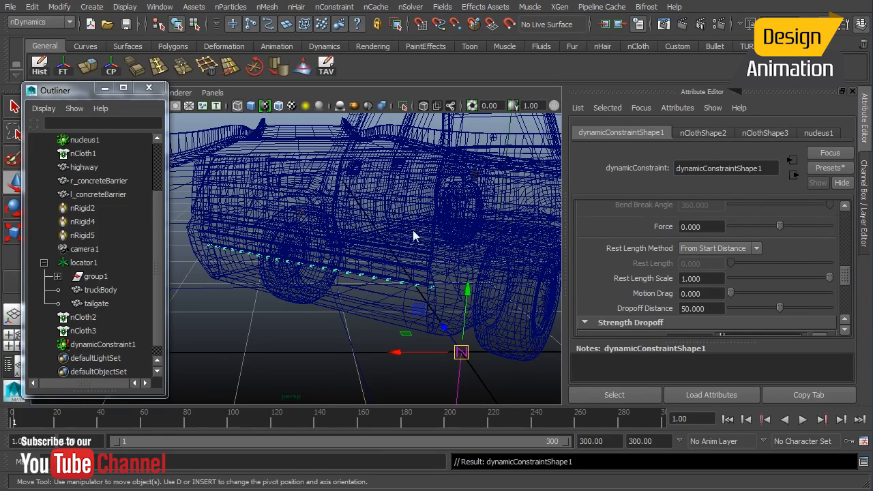
# Convert the bumper into nCloth4 and parent it under locator1.
pyautogui.press('5')
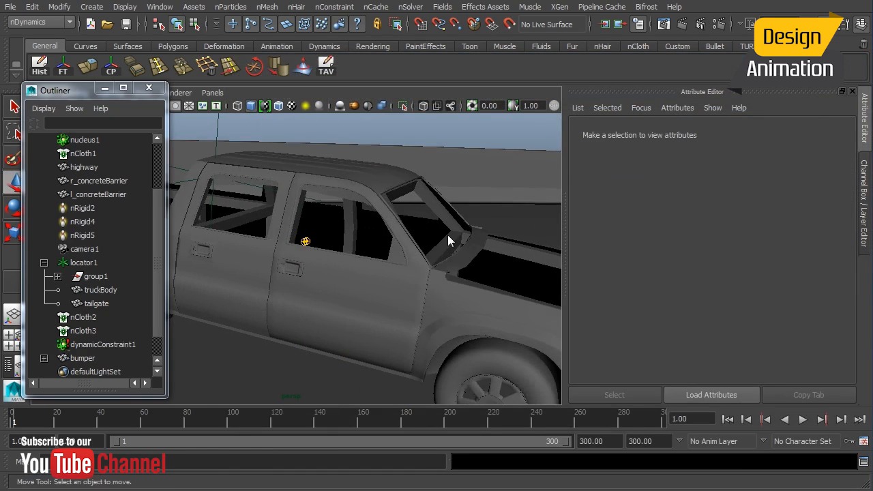
pyautogui.press('4')
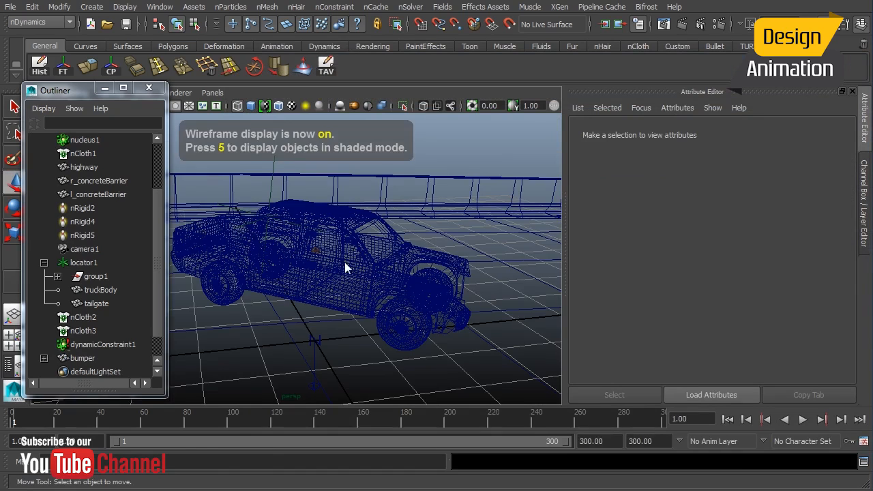
pyautogui.click(83, 167)
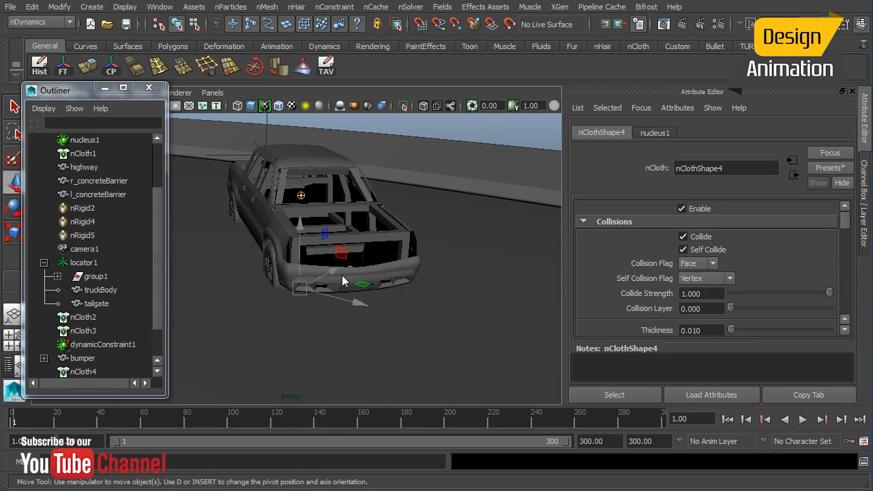
pyautogui.click(82, 358)
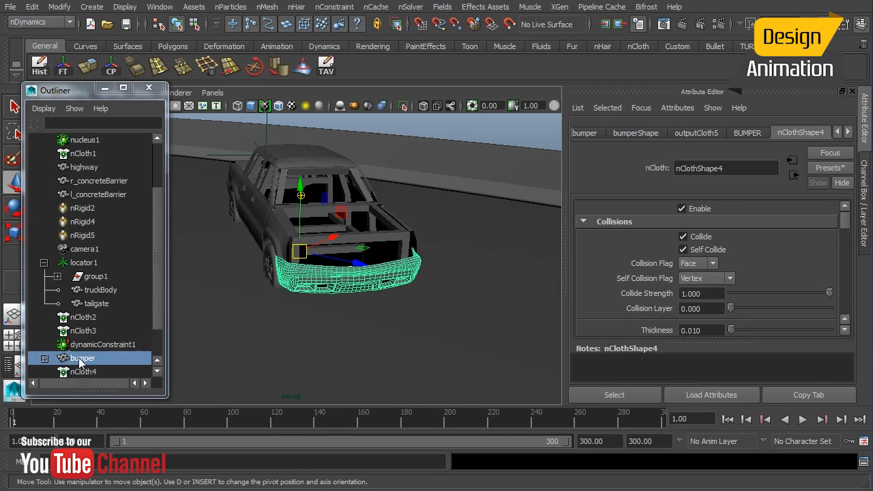
pyautogui.click(84, 262)
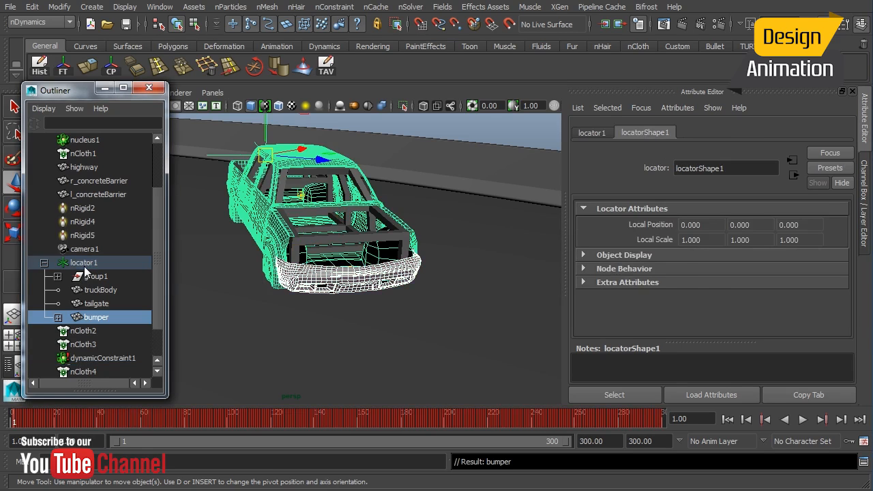
# Set the bumper's nClothShape4 bounce 0.5, friction 0.8 and input mesh attract 0.600.
pyautogui.click(96, 317)
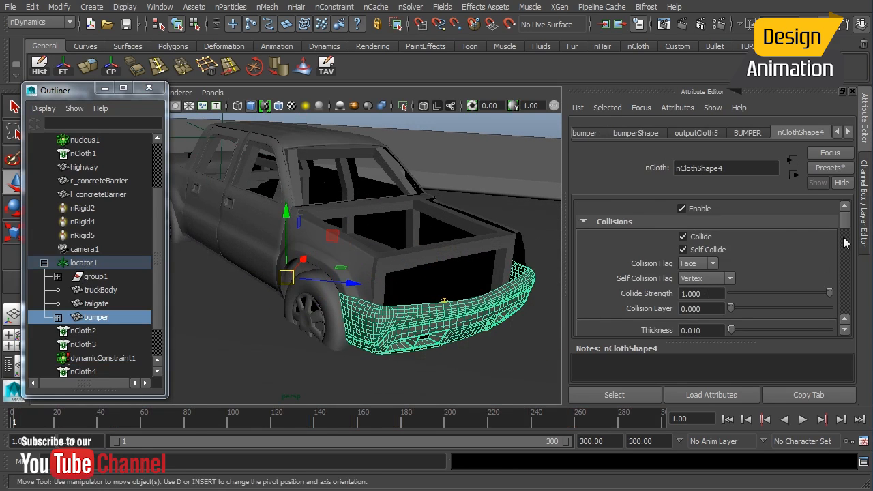
pyautogui.scroll(-3)
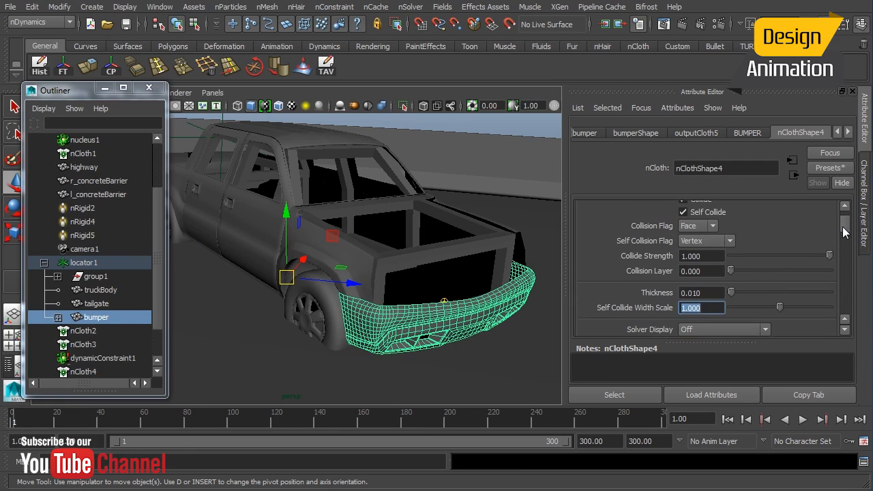
pyautogui.scroll(-3)
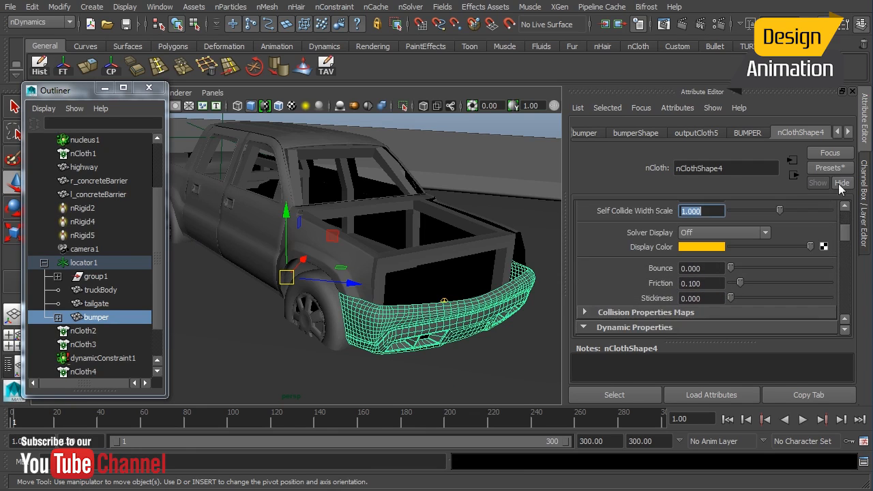
pyautogui.click(830, 167)
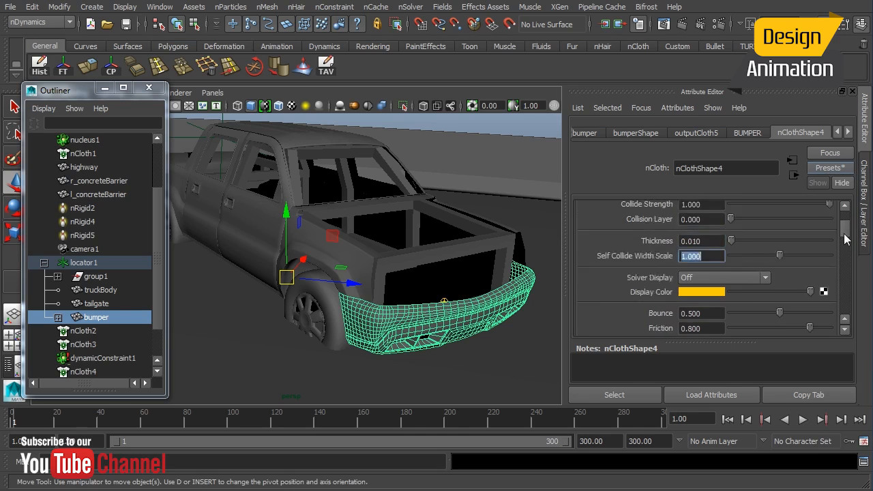
pyautogui.scroll(-3)
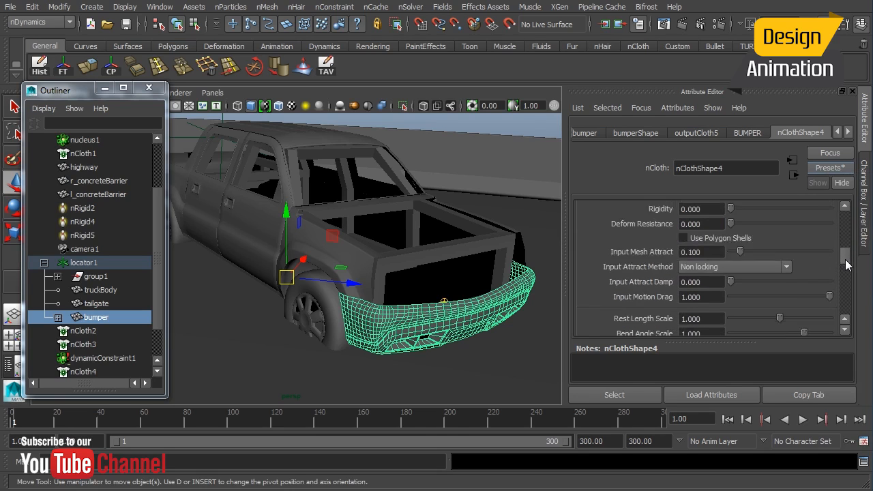
pyautogui.moveTo(835, 249)
pyautogui.write('.')
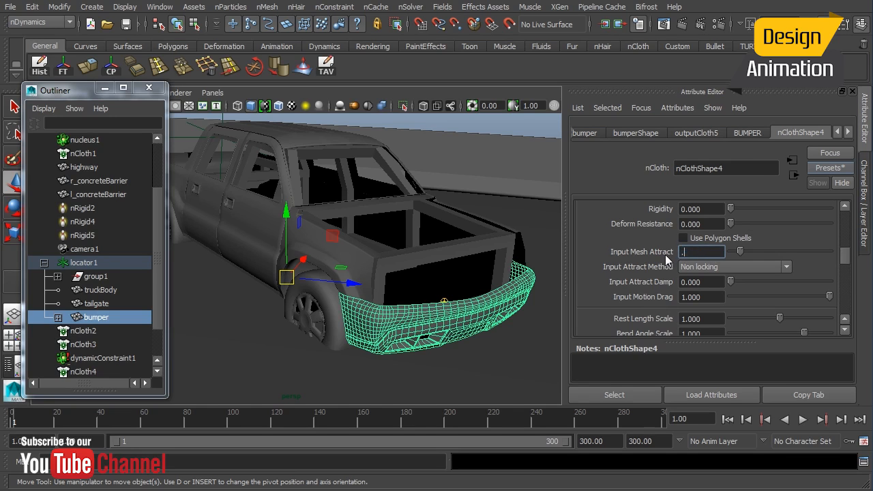
pyautogui.write('0.600')
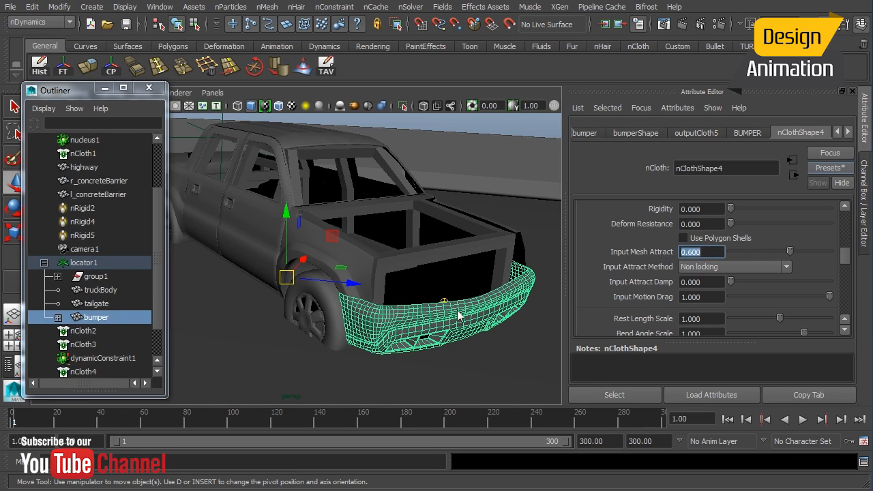
pyautogui.moveTo(488, 328)
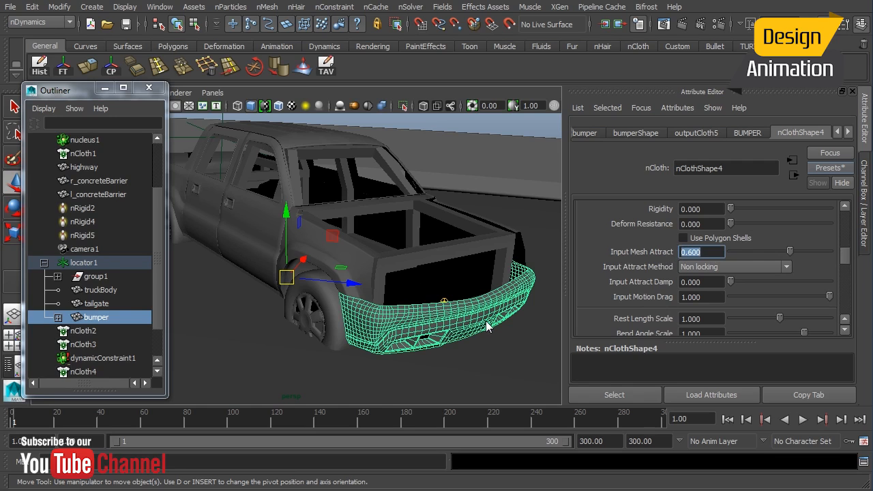
pyautogui.moveTo(791, 257)
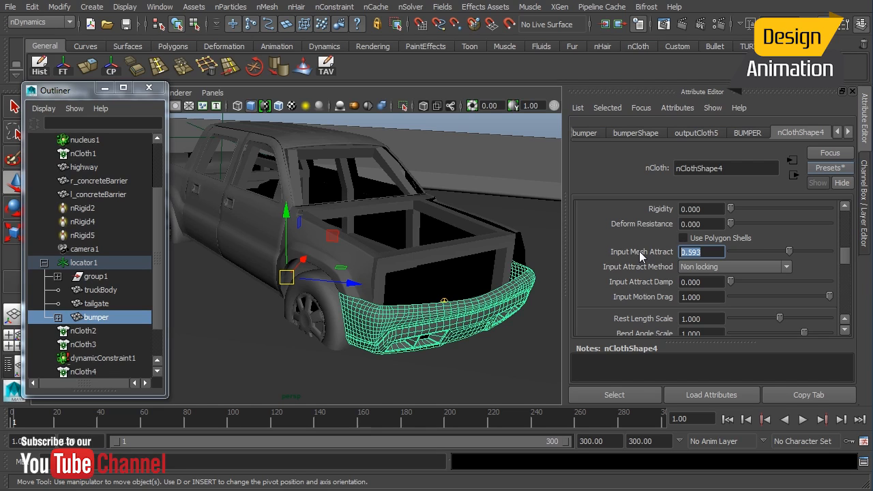
pyautogui.write('0.600')
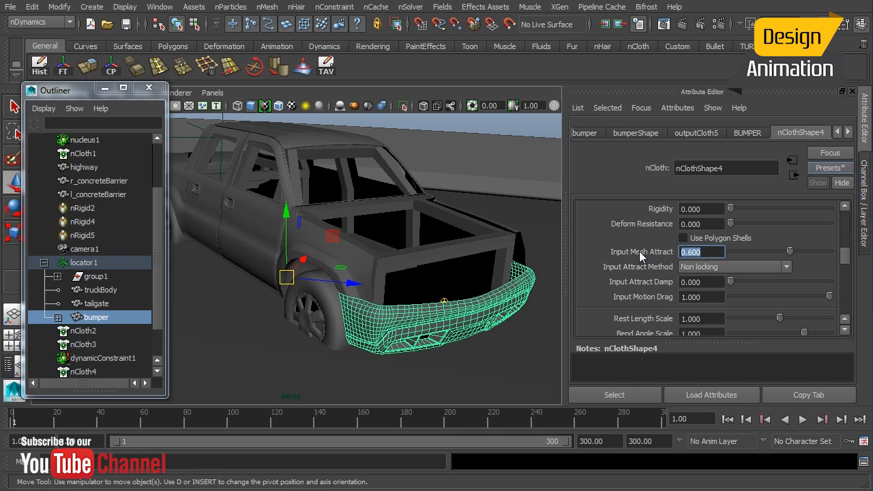
pyautogui.moveTo(740, 278)
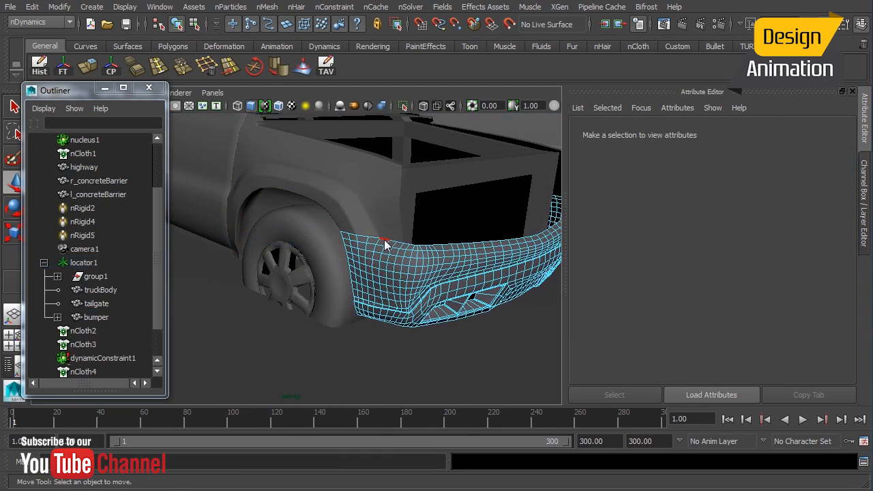
# Point-to-surface constrain the bumper's upper edge vertices to truckBody and orbit to inspect.
pyautogui.click(95, 316)
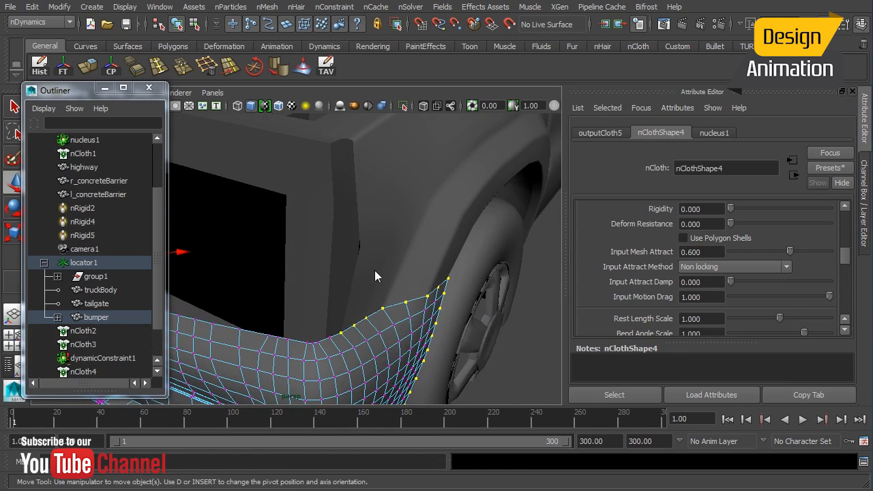
pyautogui.click(99, 290)
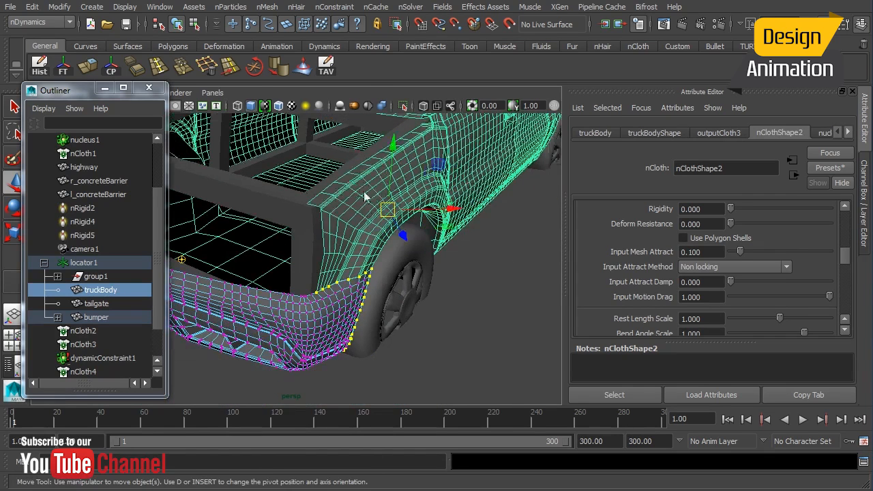
pyautogui.click(323, 7)
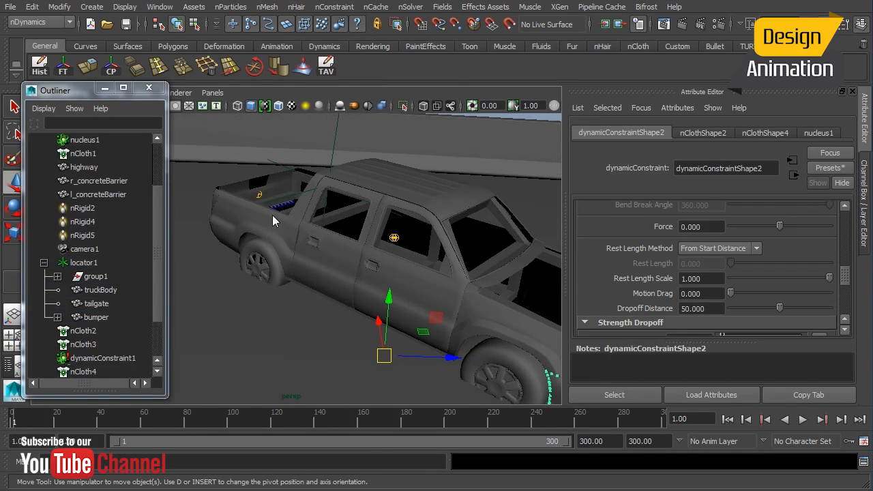
pyautogui.moveTo(283, 215)
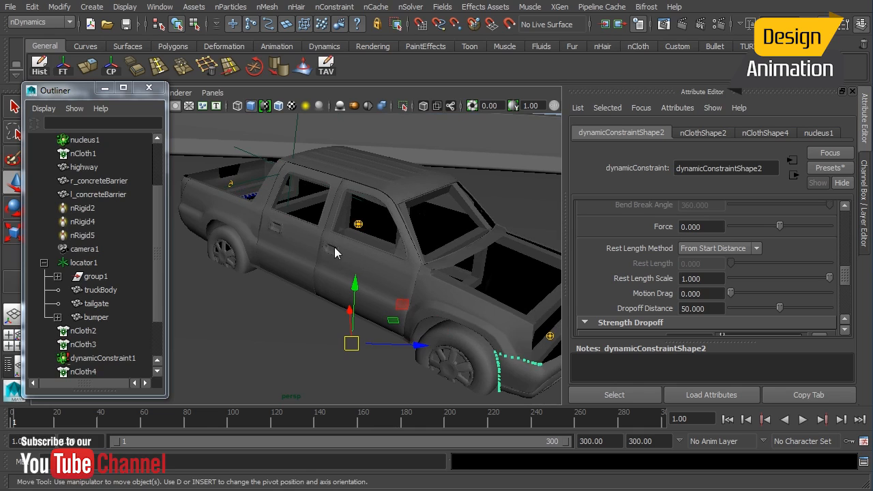
pyautogui.moveTo(302, 230)
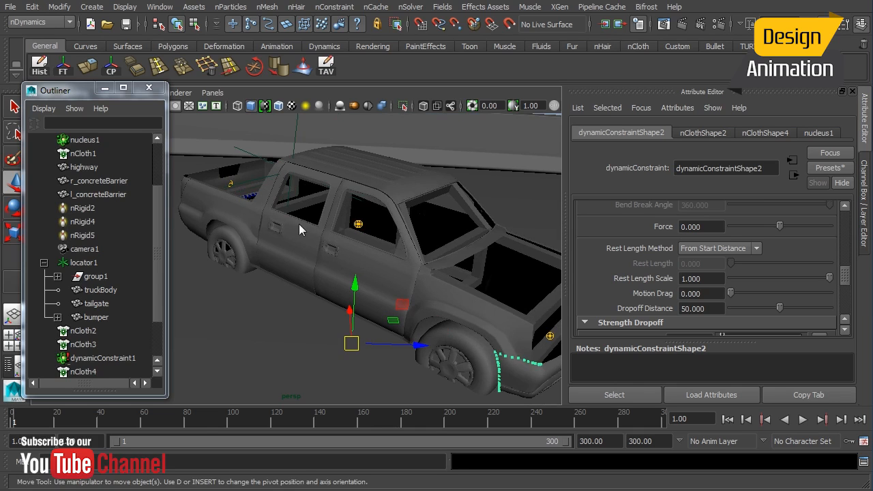
pyautogui.moveTo(302, 230); pyautogui.dragTo(278, 237)
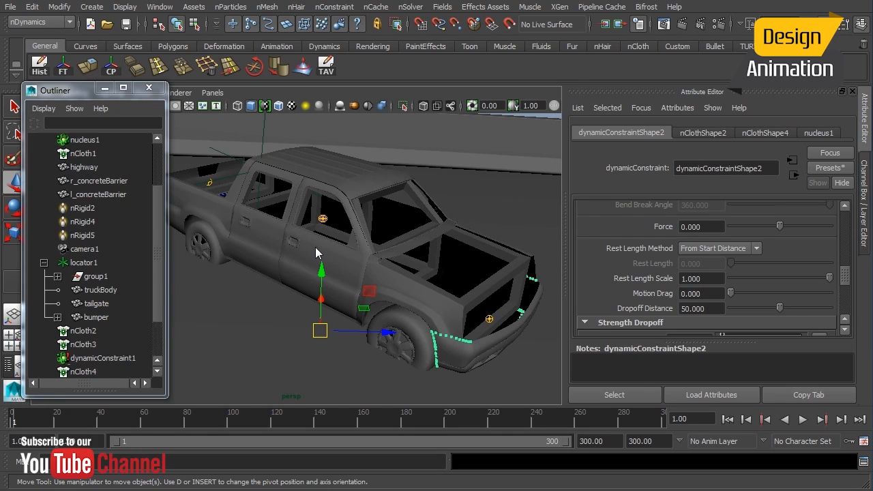
pyautogui.moveTo(382, 165)
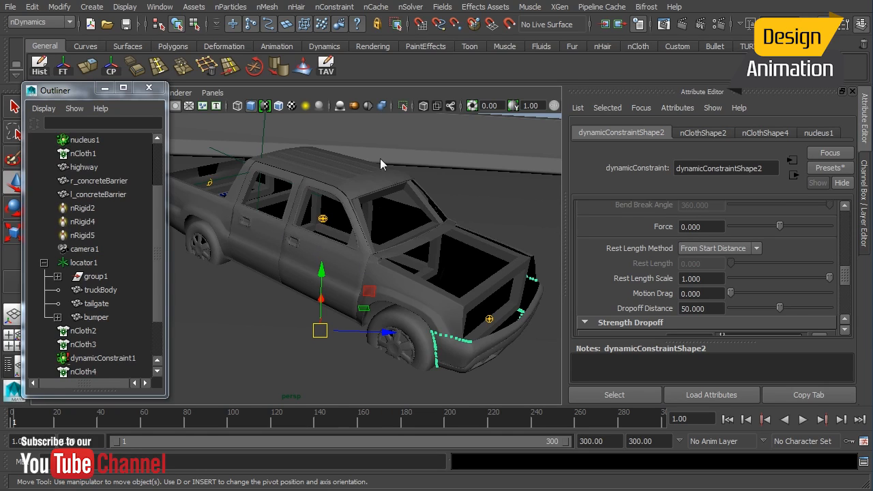
# Select truckBody, bumper and tailgate together.
pyautogui.click(377, 6)
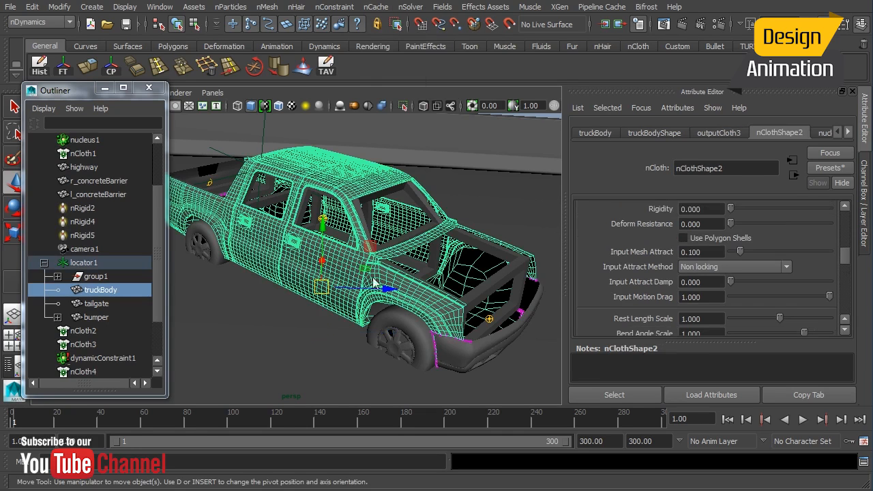
pyautogui.click(96, 317)
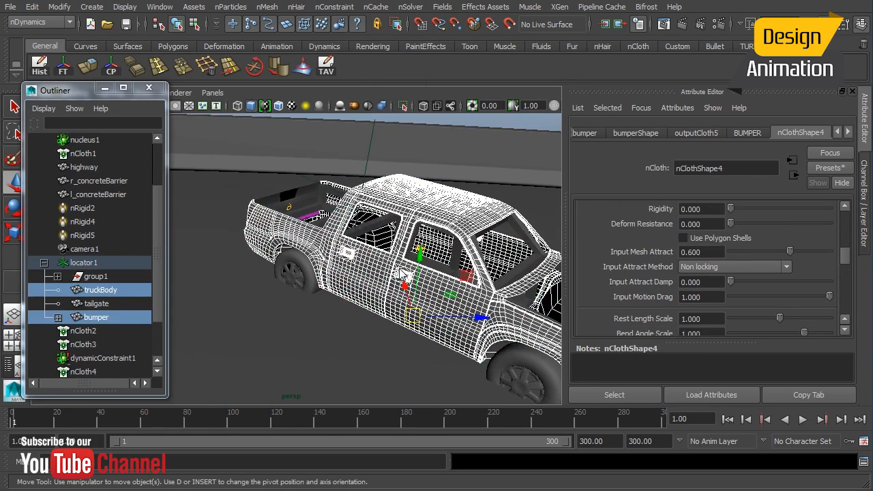
pyautogui.click(96, 304)
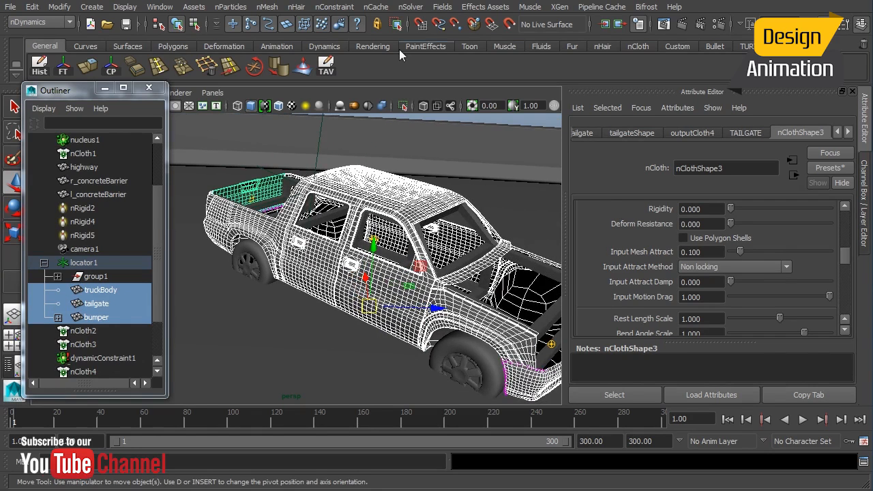
# Review the nCache Create New Cache options for TruckParts, closing without caching.
pyautogui.click(375, 7)
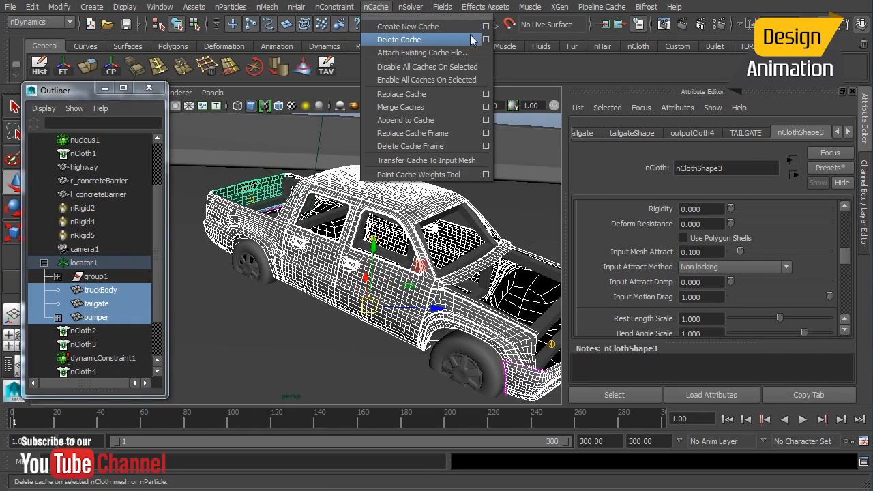
pyautogui.click(407, 26)
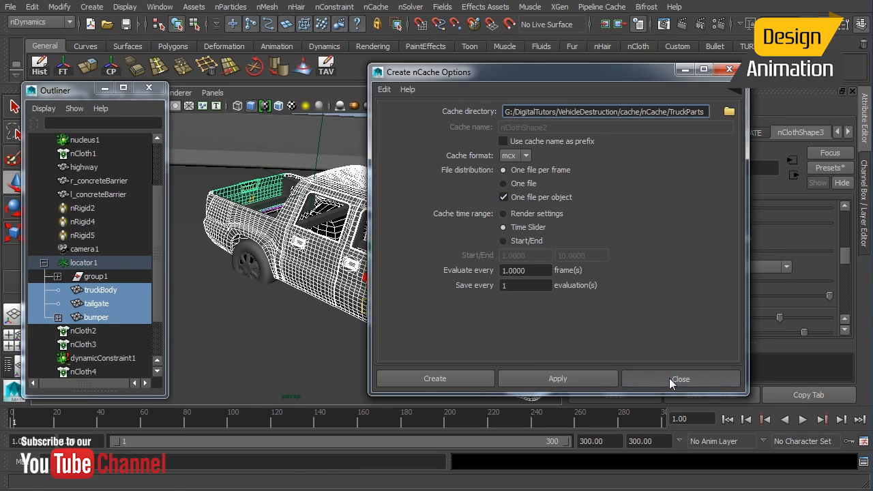
pyautogui.click(681, 379)
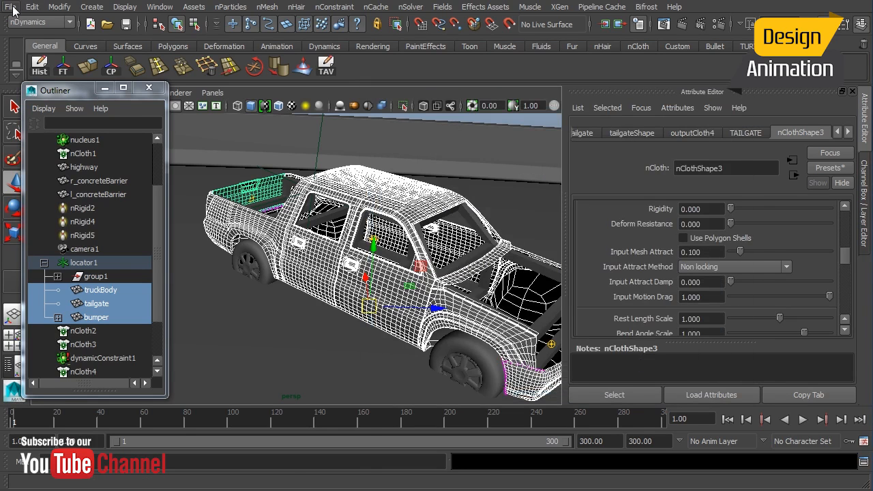
pyautogui.click(9, 7)
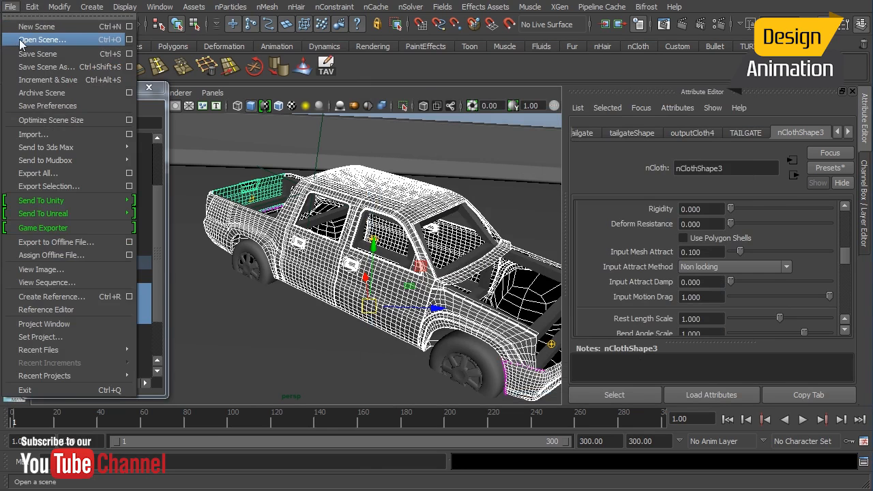
pyautogui.click(80, 6)
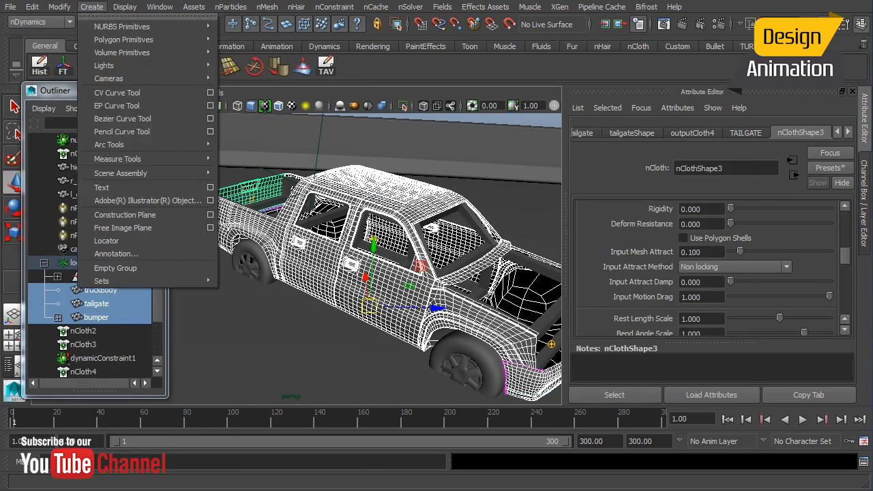